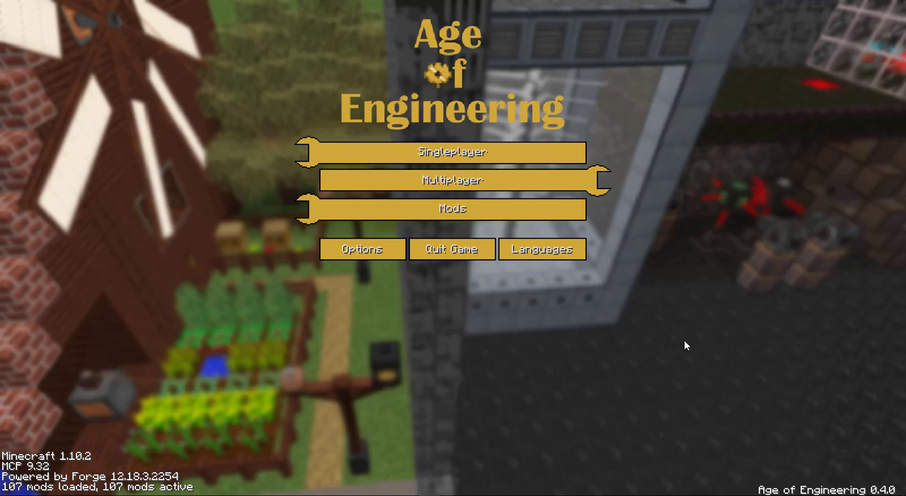
# Step: Load the singleplayer world, dismiss the solar panel recipe view and bring up the inventory
pyautogui.click(452, 151)
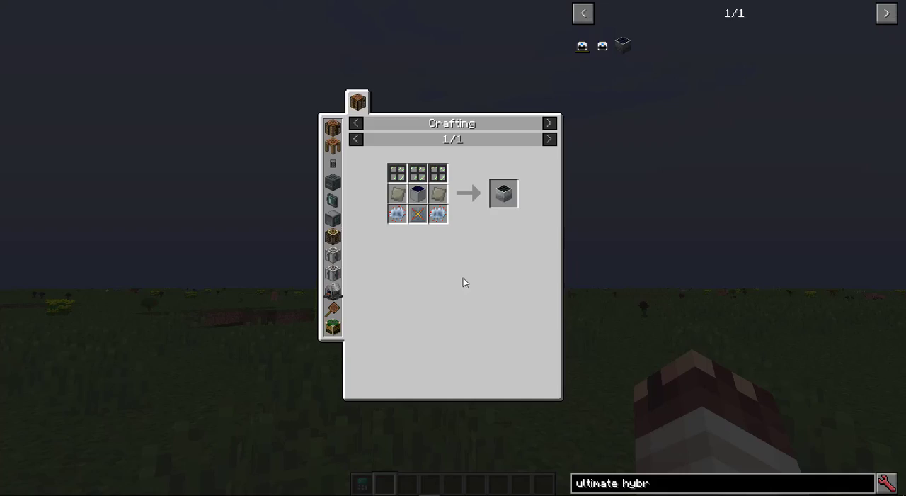
pyautogui.press('Escape')
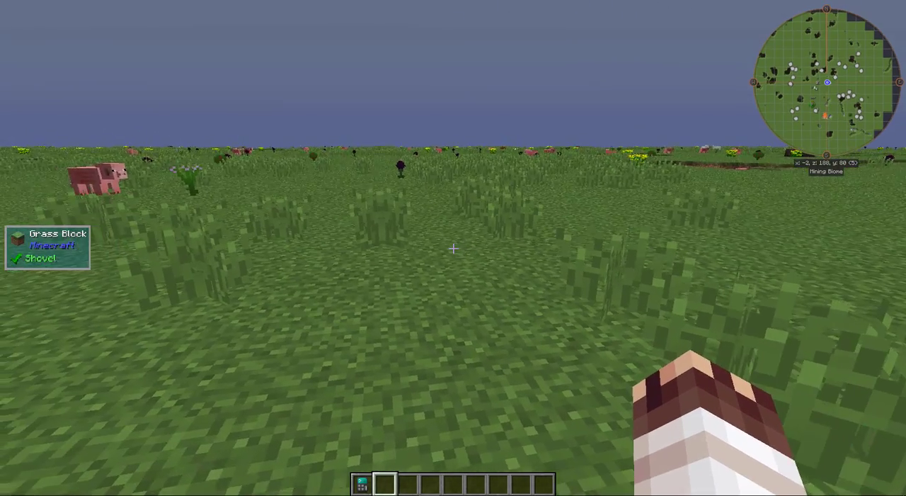
pyautogui.moveTo(453, 248)
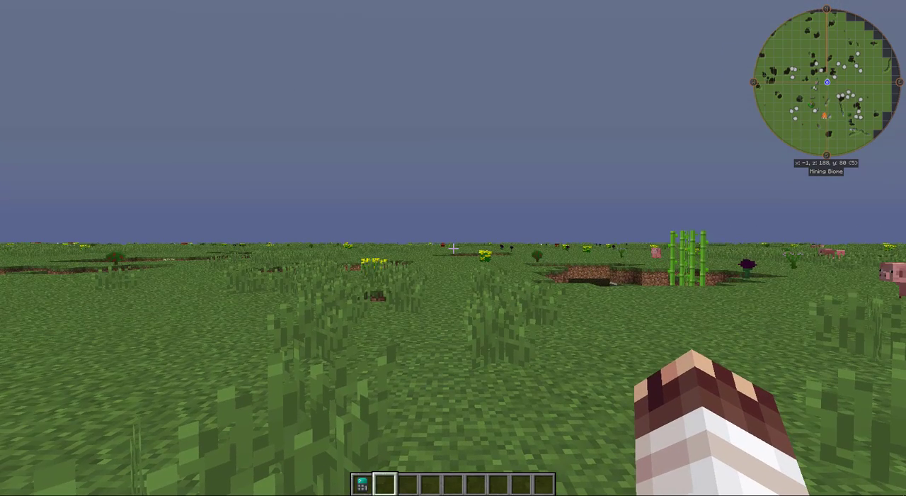
pyautogui.press('e')
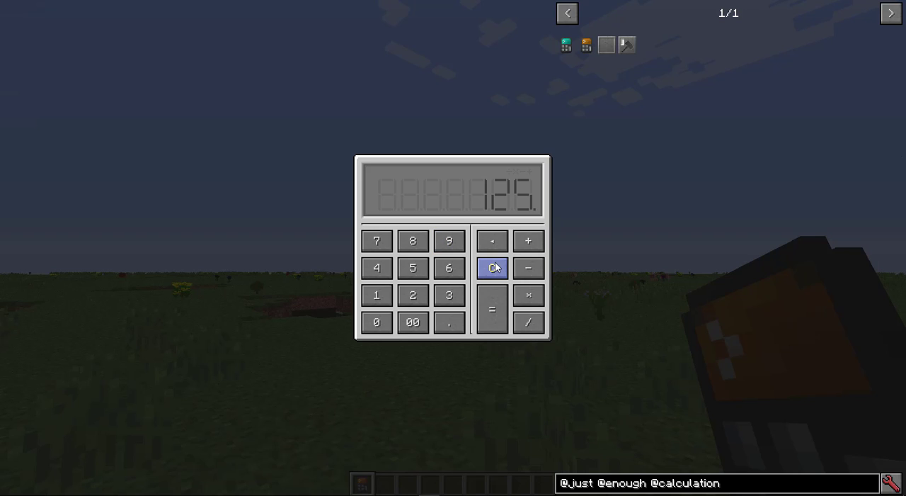
# Step: Clear the pocket calculator display from 125 to 0 and close it
pyautogui.click(491, 268)
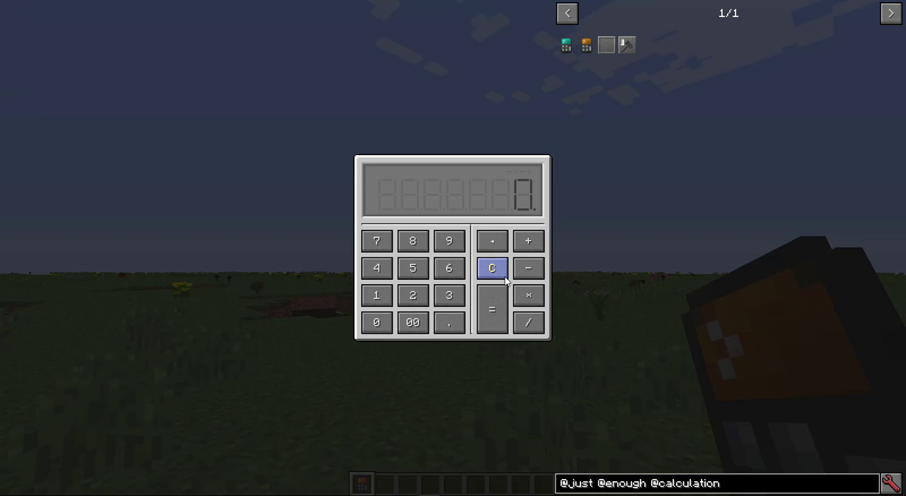
pyautogui.moveTo(513, 306)
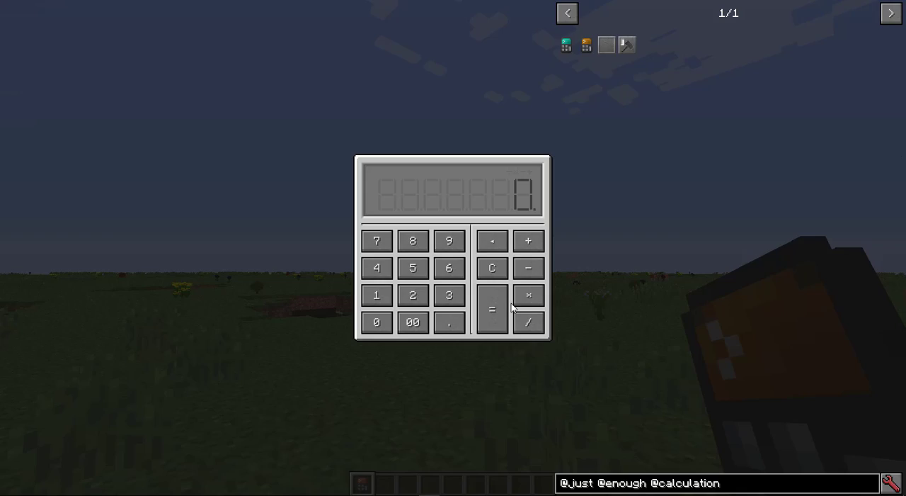
pyautogui.press('Escape')
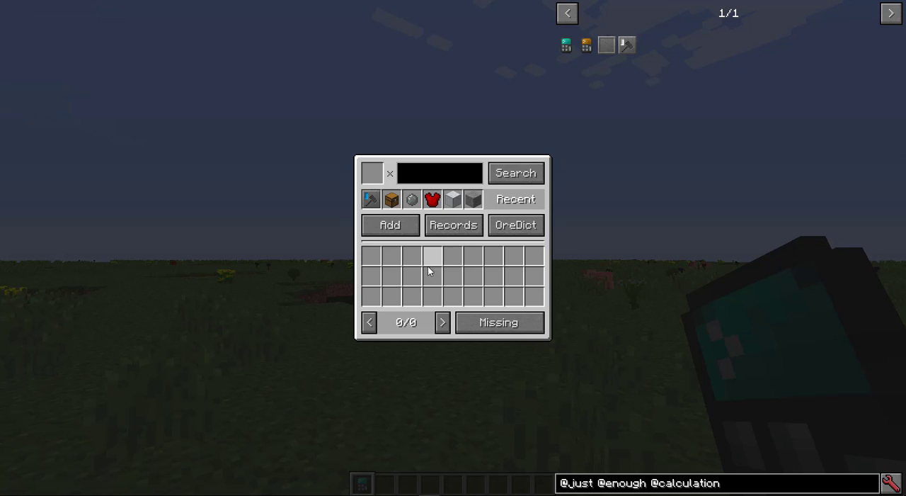
pyautogui.moveTo(354, 277)
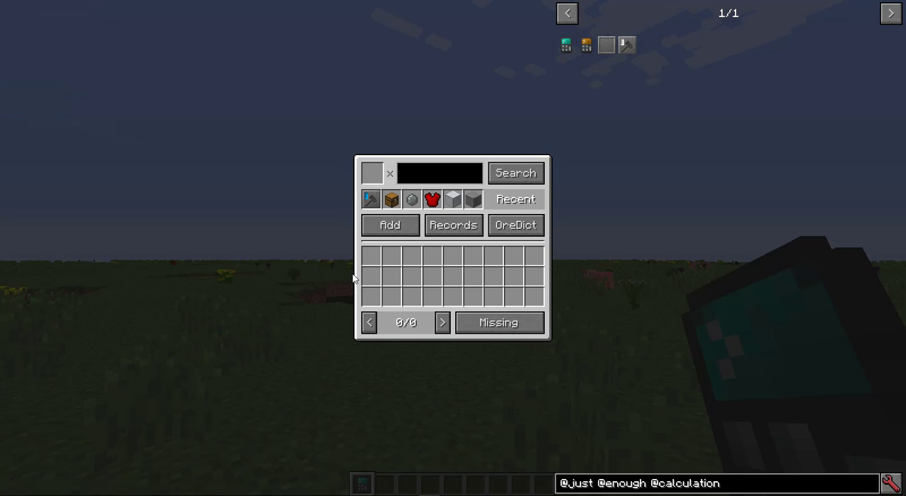
pyautogui.moveTo(368, 238)
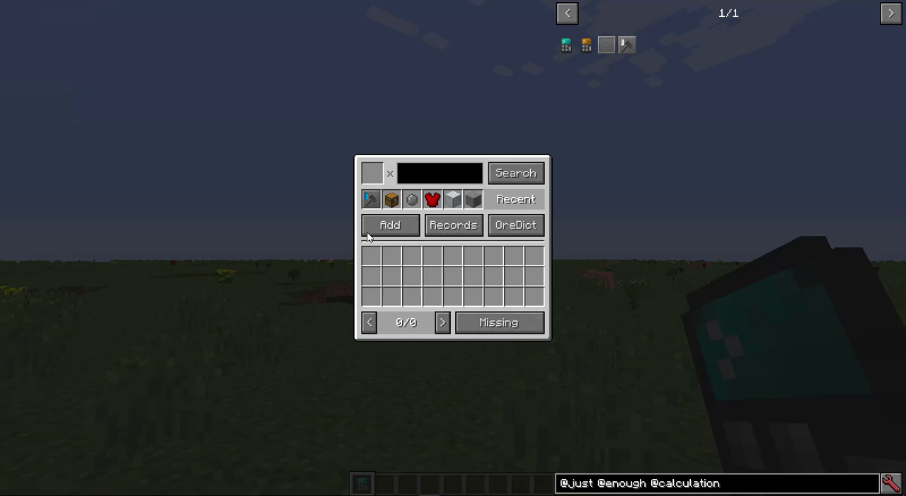
# Step: Add a new recipe record with a new recipe group named IC2
pyautogui.click(390, 224)
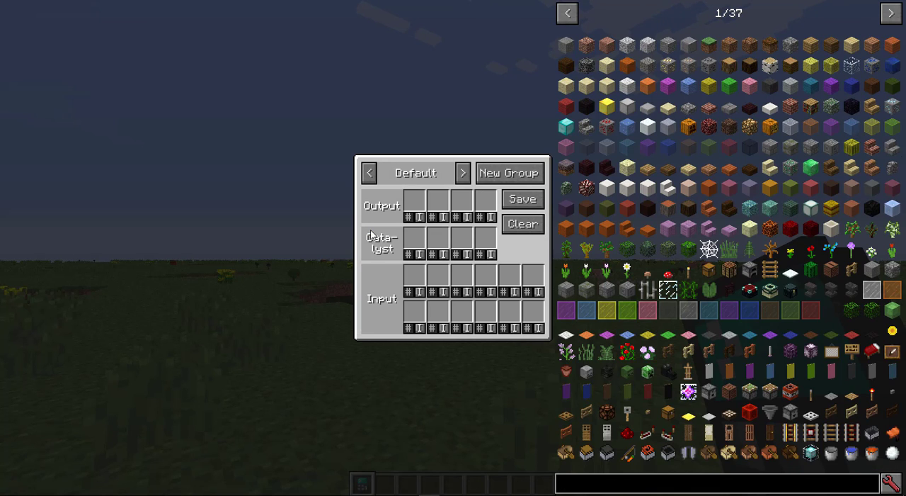
pyautogui.moveTo(400, 187)
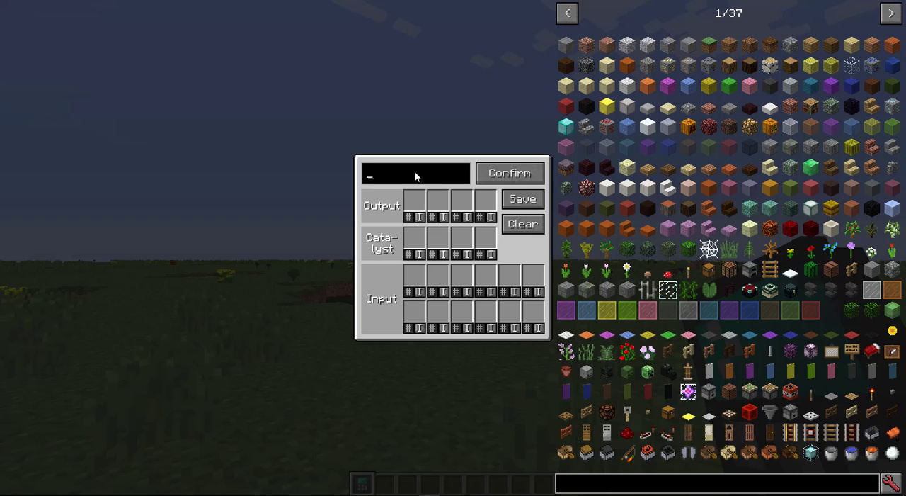
pyautogui.write('IC2')
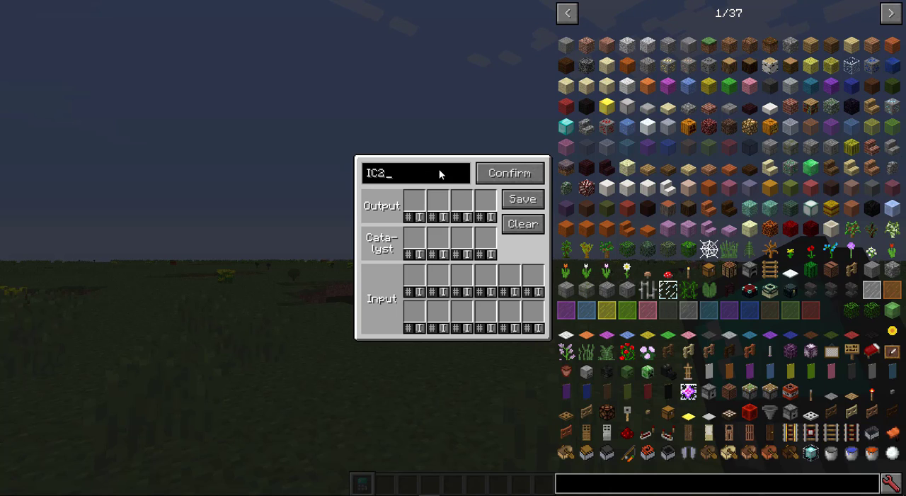
pyautogui.click(510, 172)
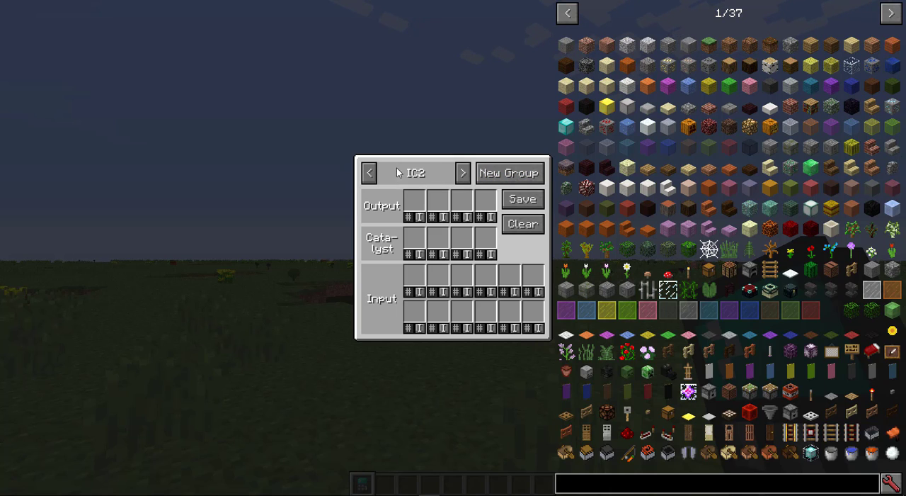
pyautogui.moveTo(382, 204)
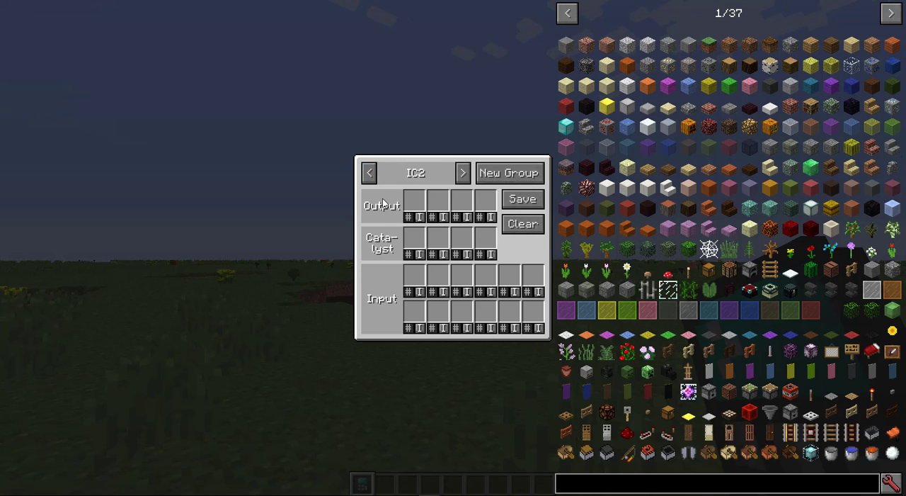
pyautogui.moveTo(391, 211)
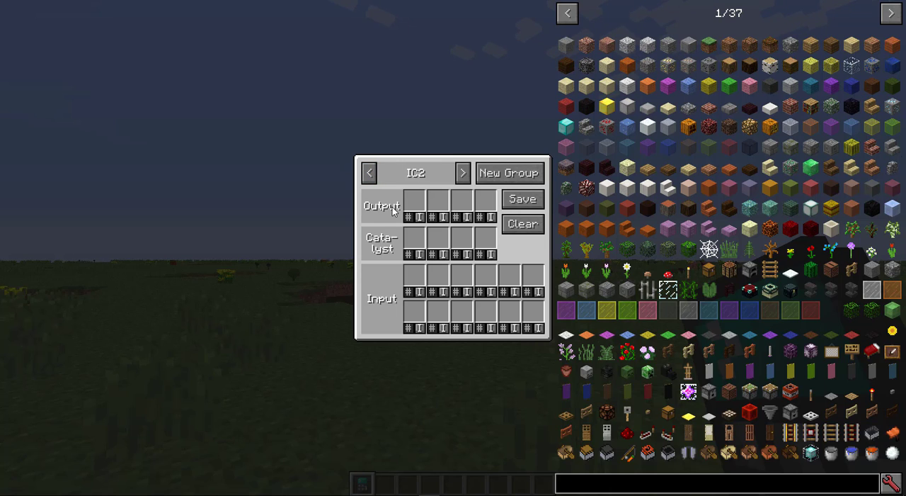
pyautogui.moveTo(391, 255)
pyautogui.write('iron plate')
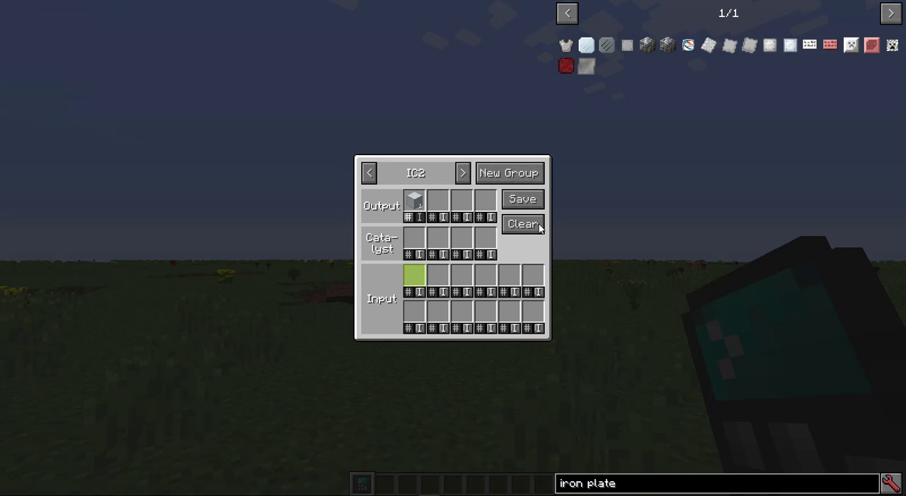
pyautogui.moveTo(415, 276)
pyautogui.write('crafting')
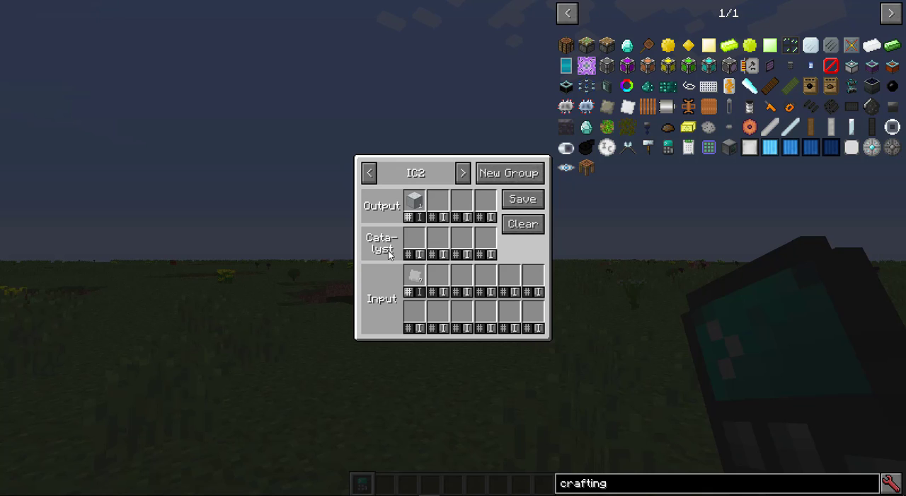
# Step: Select the IC2 recipe's Catalyst slot, bringing up the item search for it
pyautogui.click(414, 239)
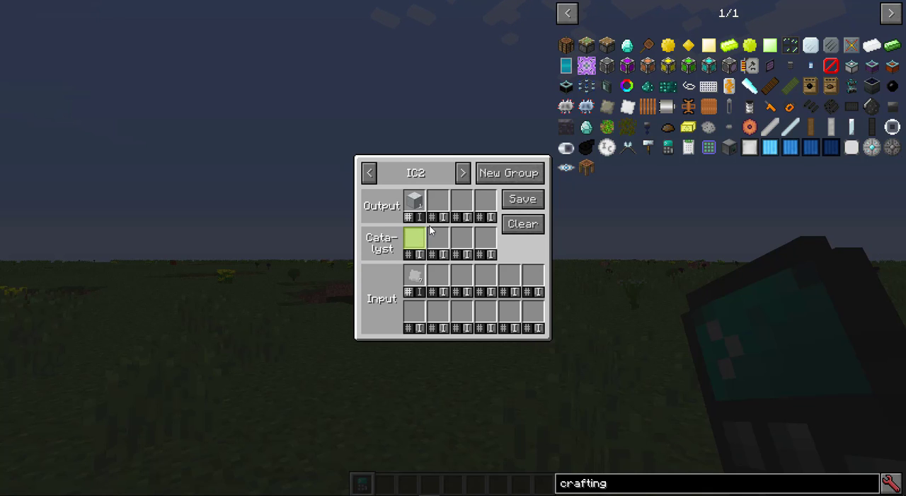
pyautogui.click(414, 238)
pyautogui.write('chest')
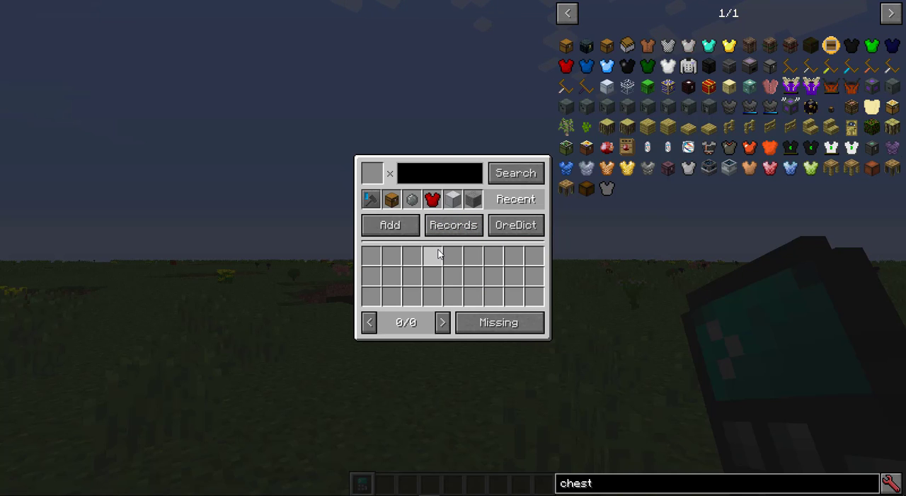
pyautogui.moveTo(567, 45)
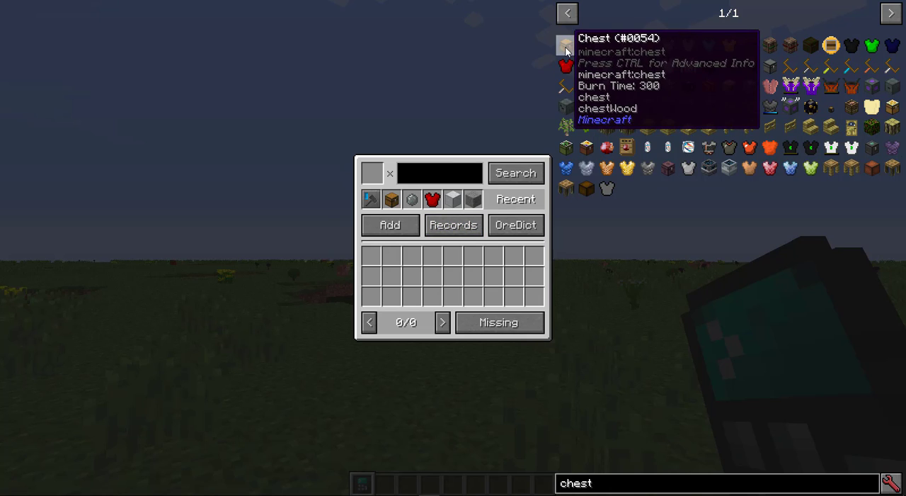
# Step: Record the chest as output with crafting table catalyst and planks input, and save the recipe
pyautogui.click(566, 46)
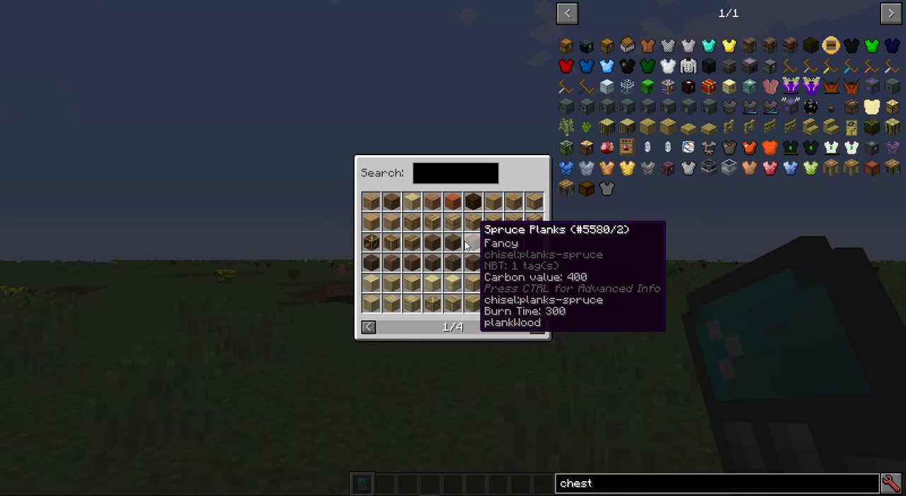
pyautogui.moveTo(390, 243)
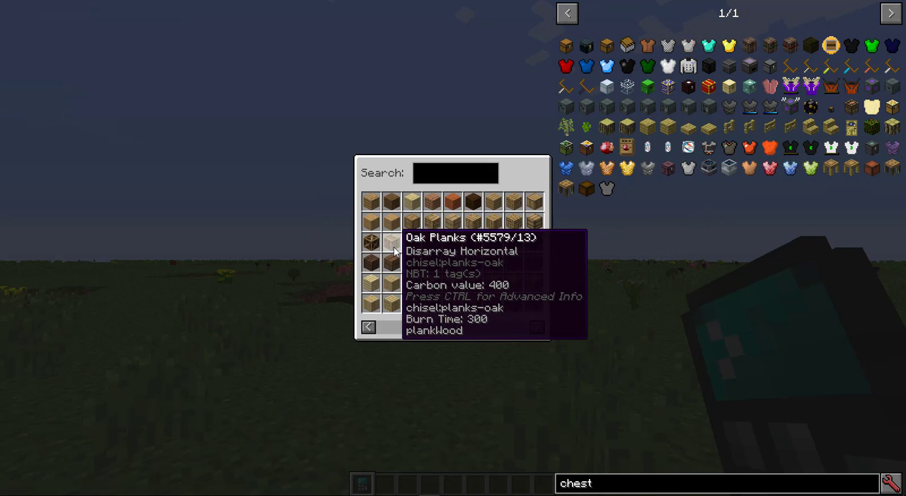
pyautogui.moveTo(424, 290)
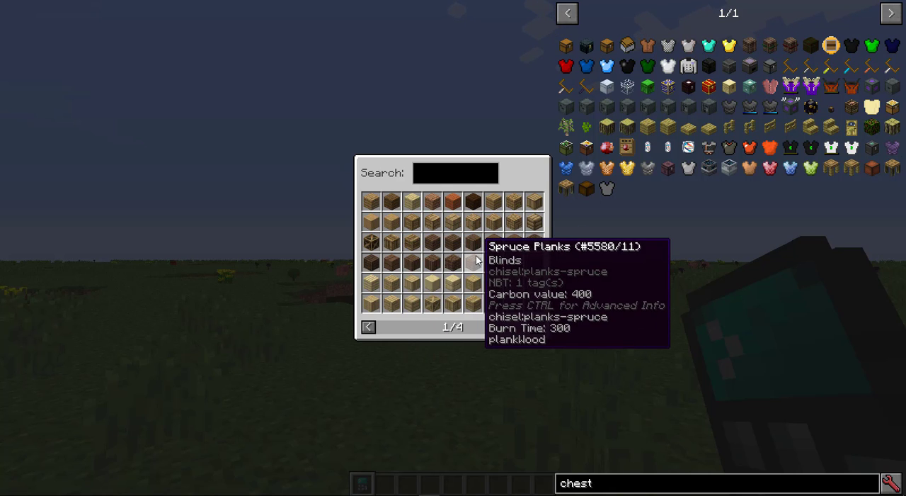
pyautogui.moveTo(371, 205)
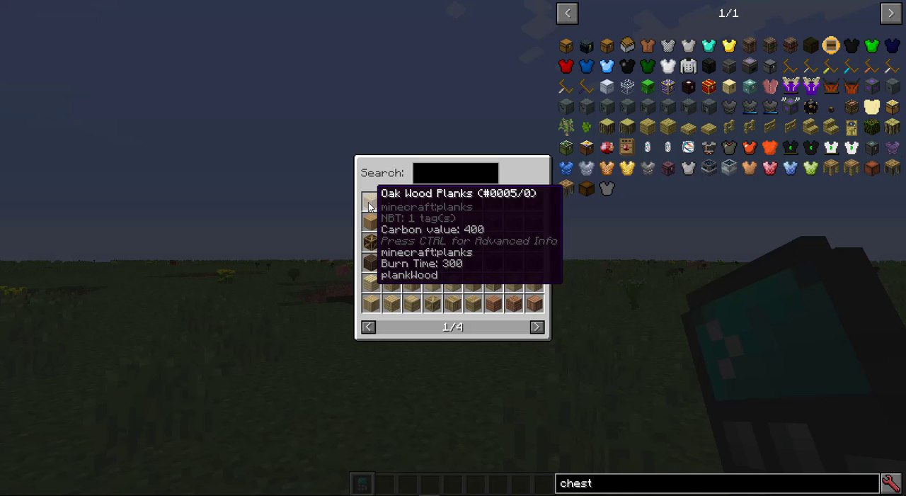
pyautogui.moveTo(390, 204)
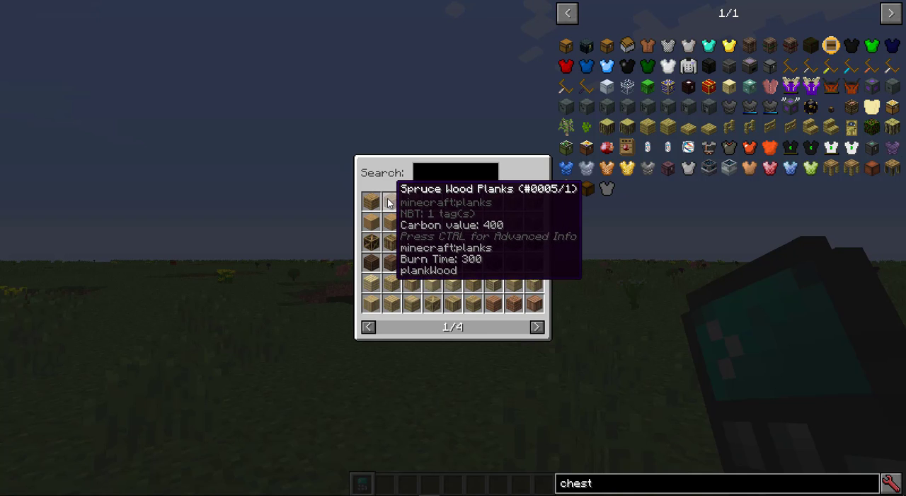
pyautogui.moveTo(371, 201)
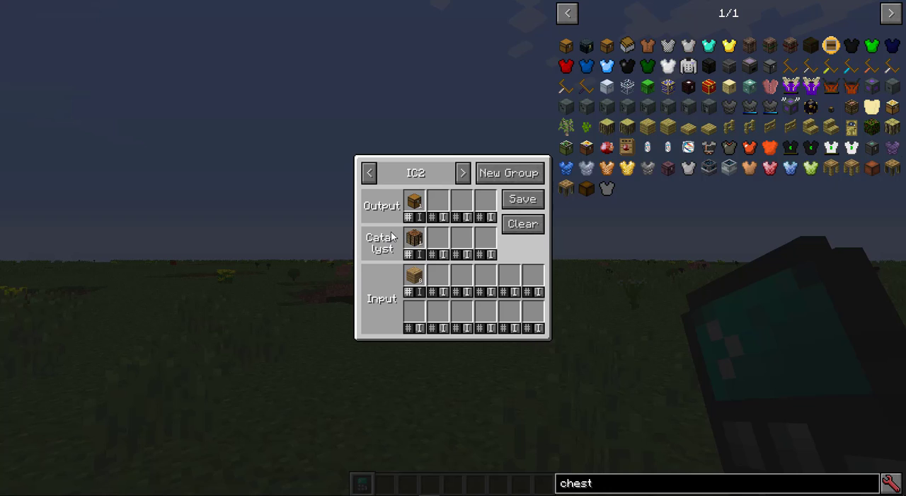
pyautogui.click(508, 173)
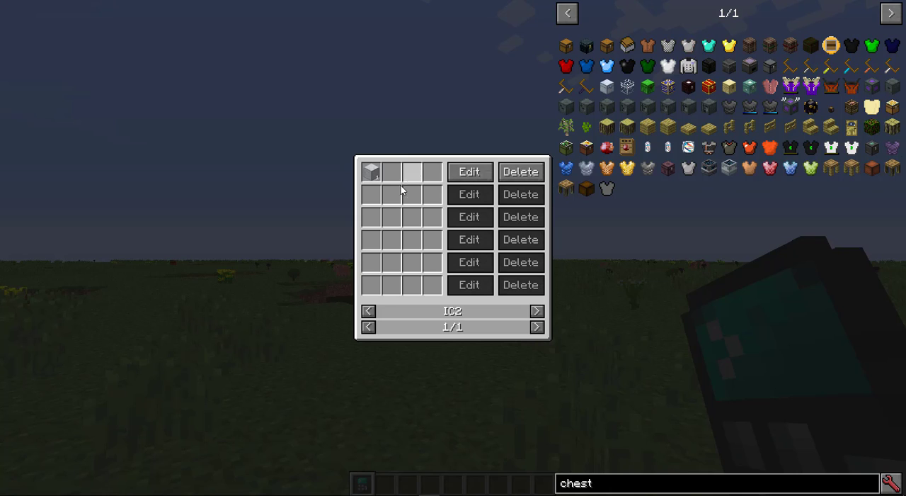
pyautogui.moveTo(460, 232)
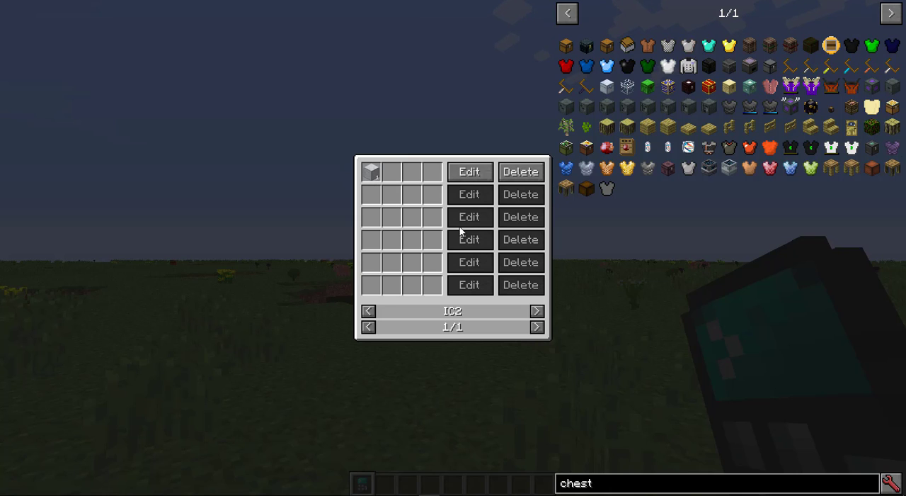
# Step: View the Vanilla group's chest record, return to the calculator and reopen the saved recipe list
pyautogui.click(536, 311)
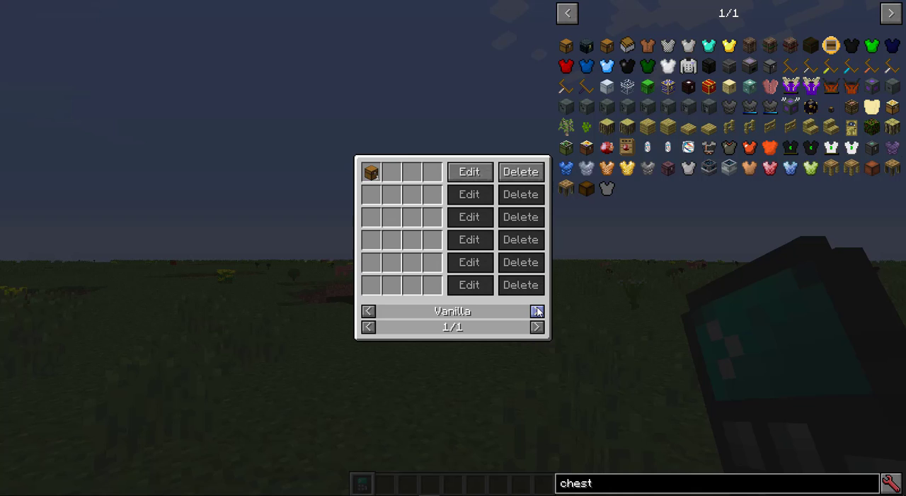
pyautogui.moveTo(470, 171)
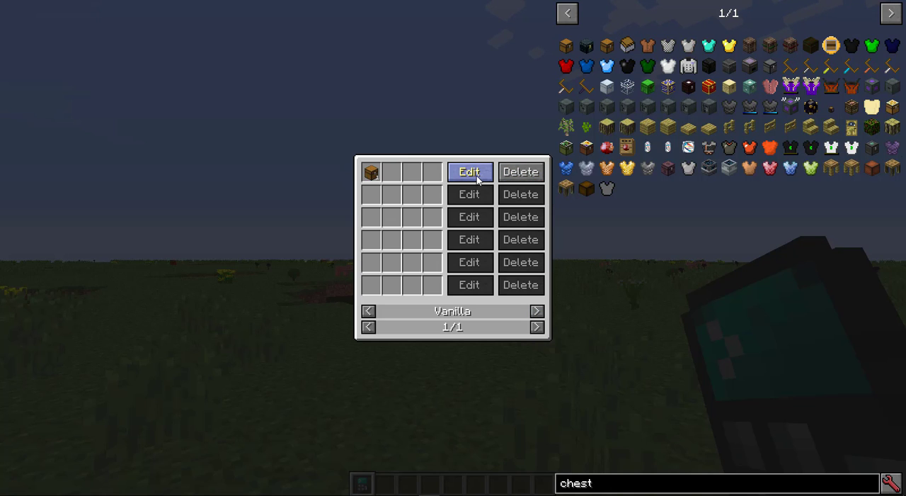
pyautogui.click(468, 172)
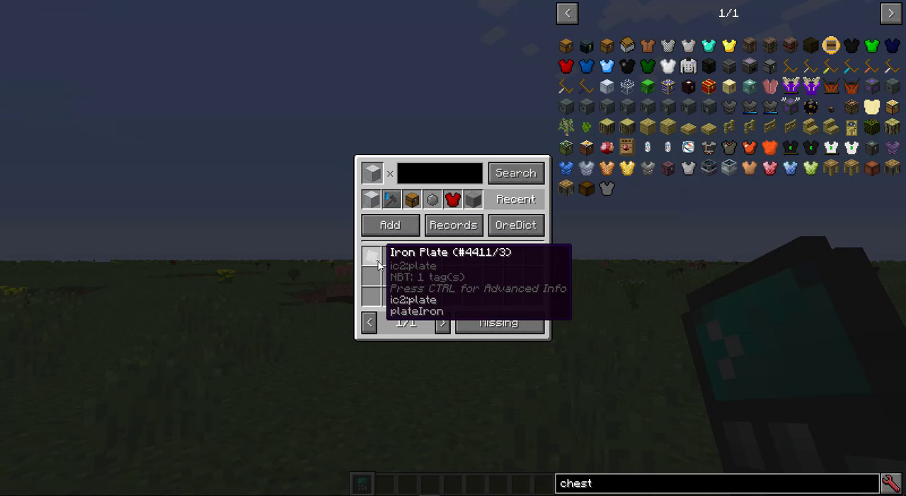
pyautogui.click(454, 224)
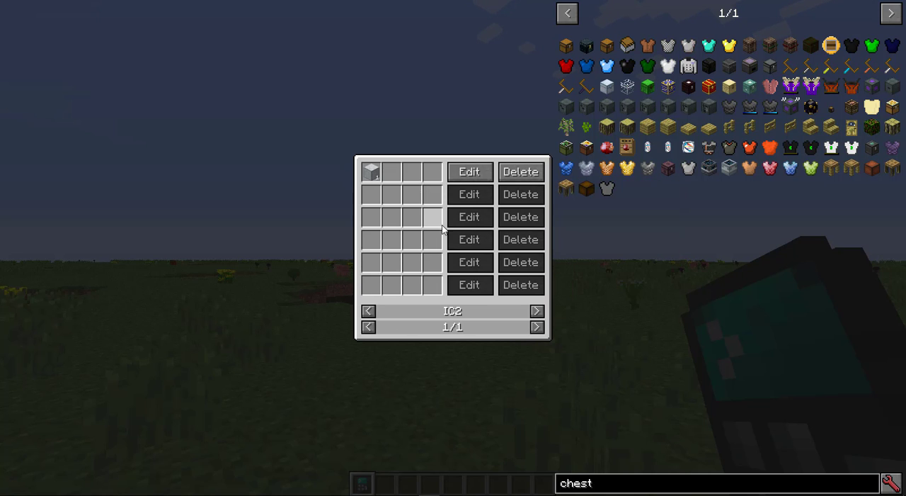
pyautogui.moveTo(399, 214)
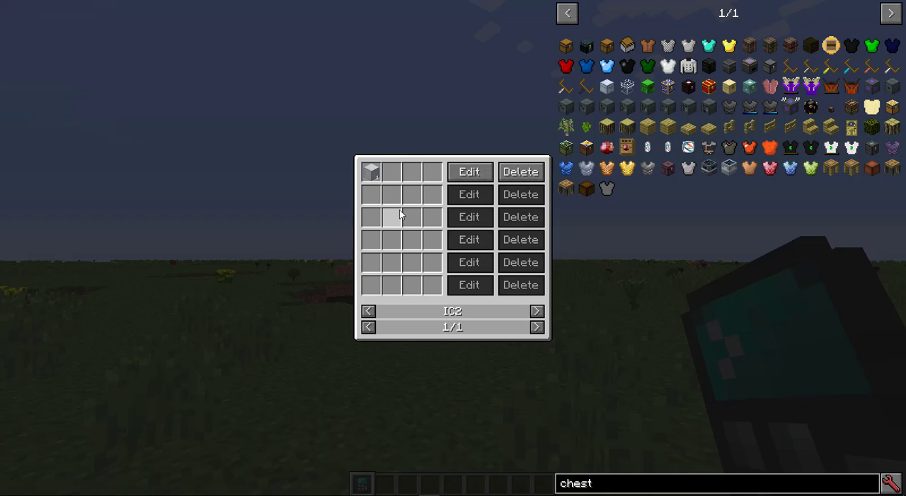
pyautogui.moveTo(394, 282)
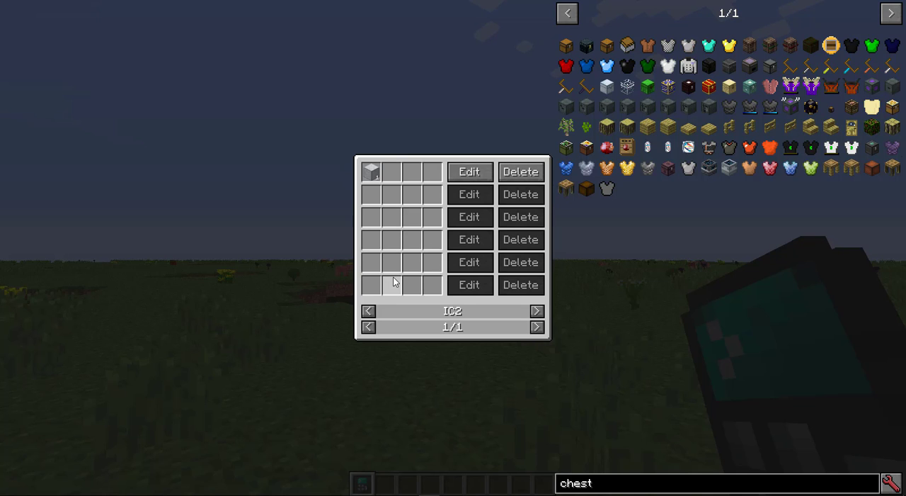
pyautogui.click(469, 171)
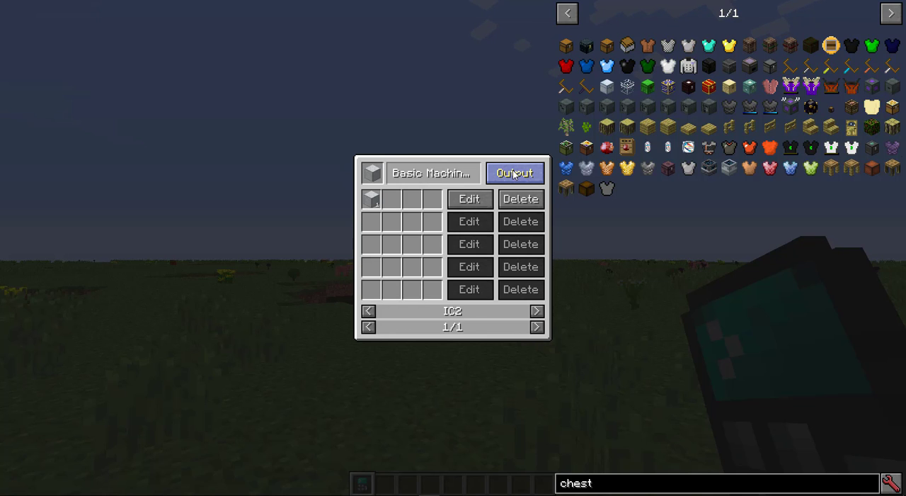
pyautogui.click(536, 311)
pyautogui.write('machine casing')
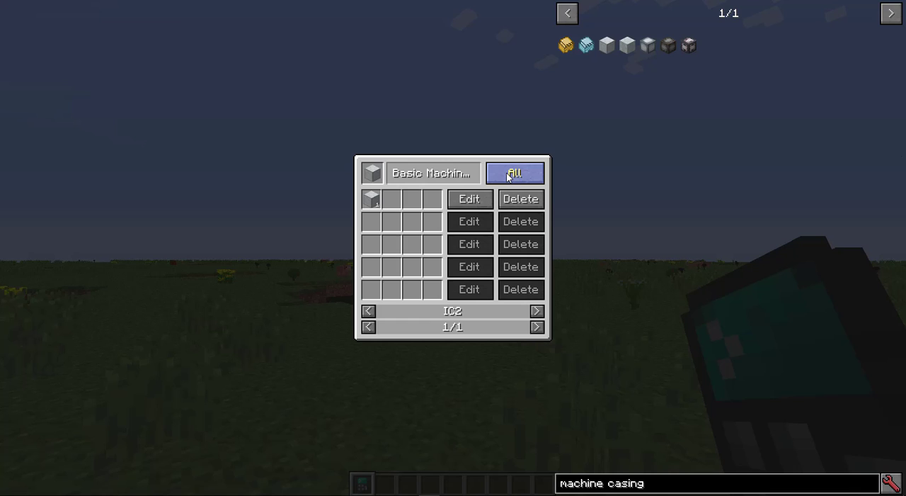
pyautogui.click(515, 173)
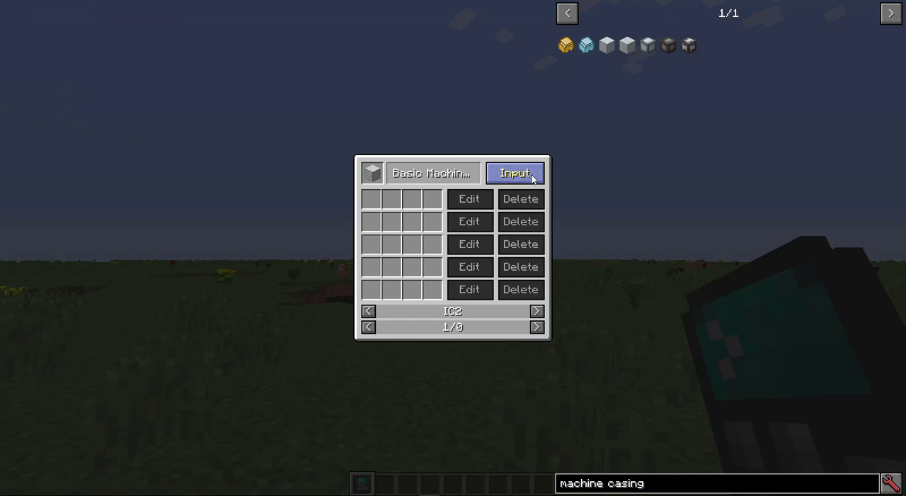
pyautogui.click(516, 173)
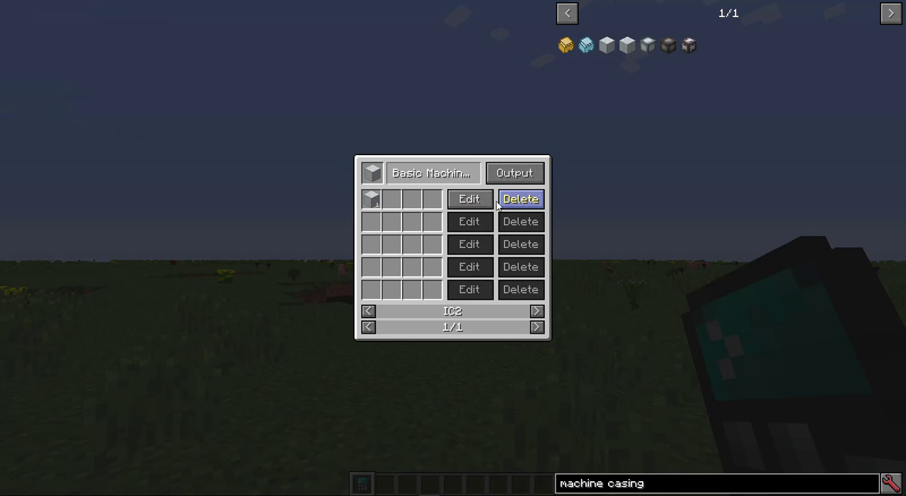
pyautogui.click(469, 198)
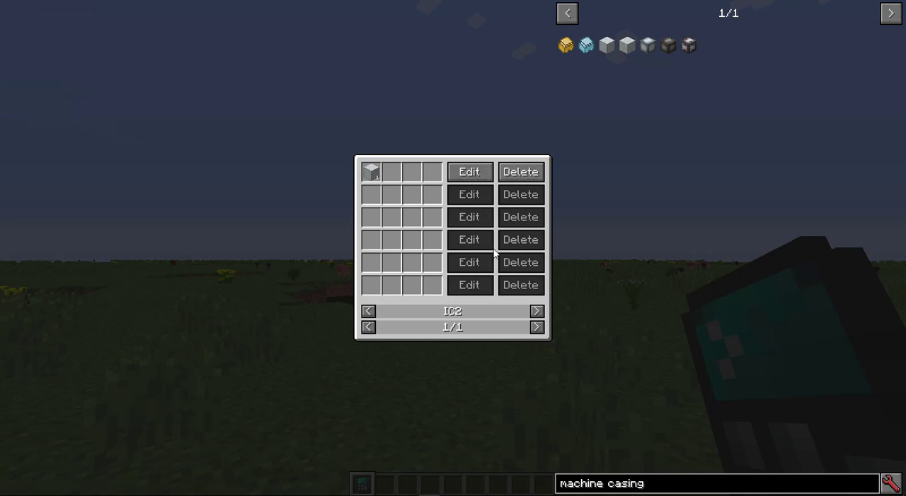
pyautogui.moveTo(490, 257)
pyautogui.write('chest')
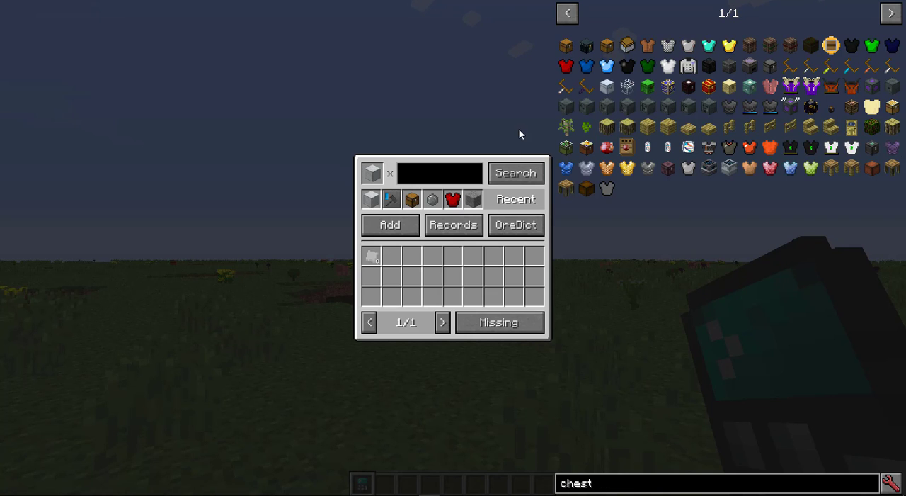
pyautogui.moveTo(566, 45)
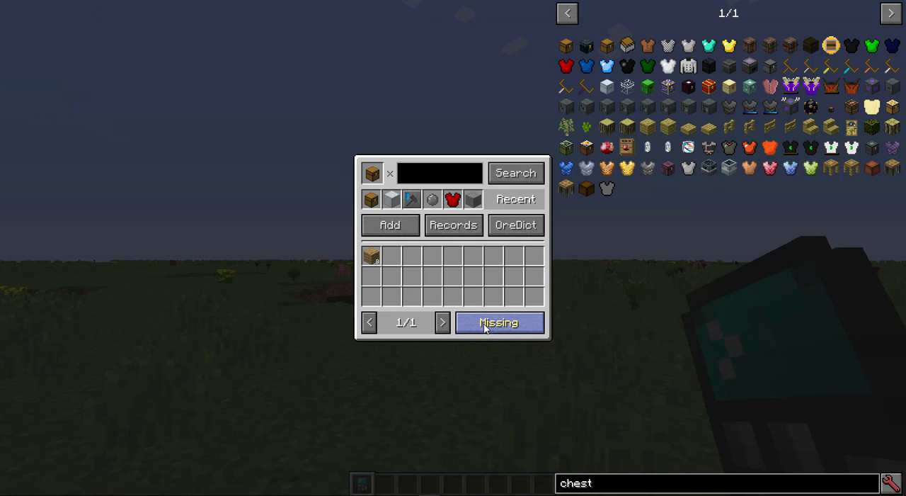
pyautogui.moveTo(526, 337)
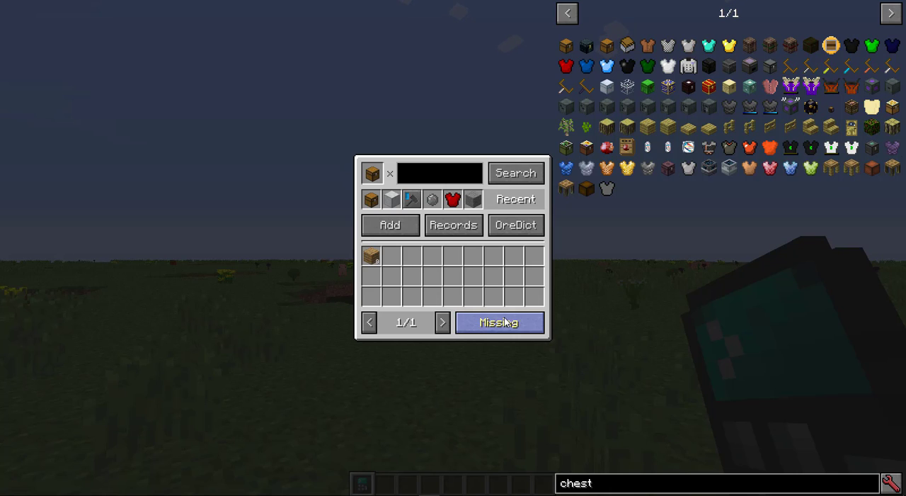
# Step: Cycle the chest calculation through Procedure, Extra output, Overall cost and Catalyst, back to Missing
pyautogui.click(498, 323)
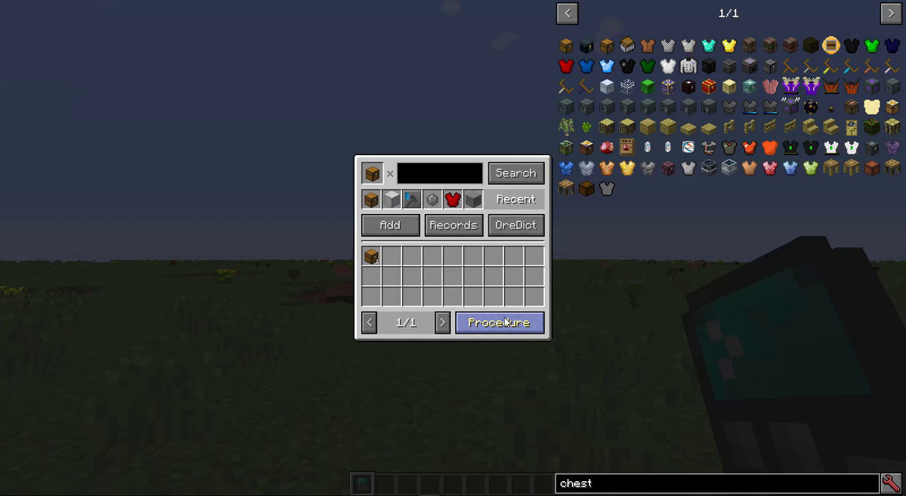
pyautogui.click(499, 323)
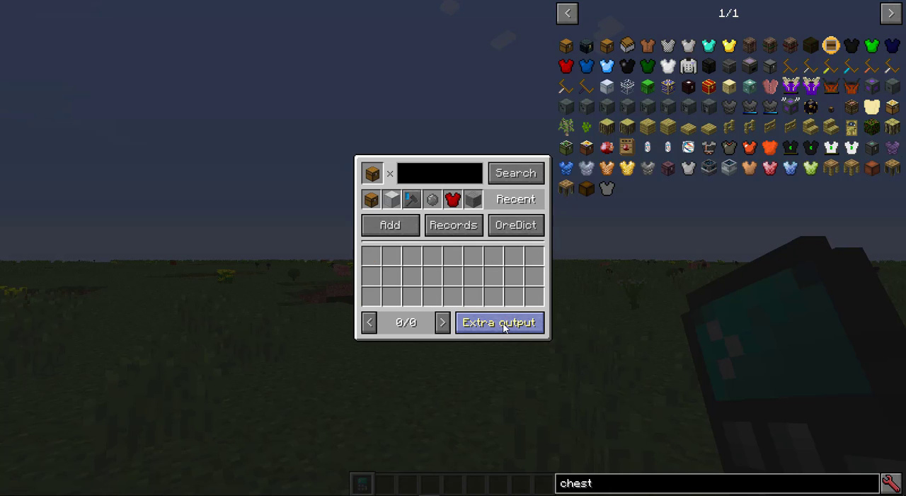
pyautogui.moveTo(507, 327)
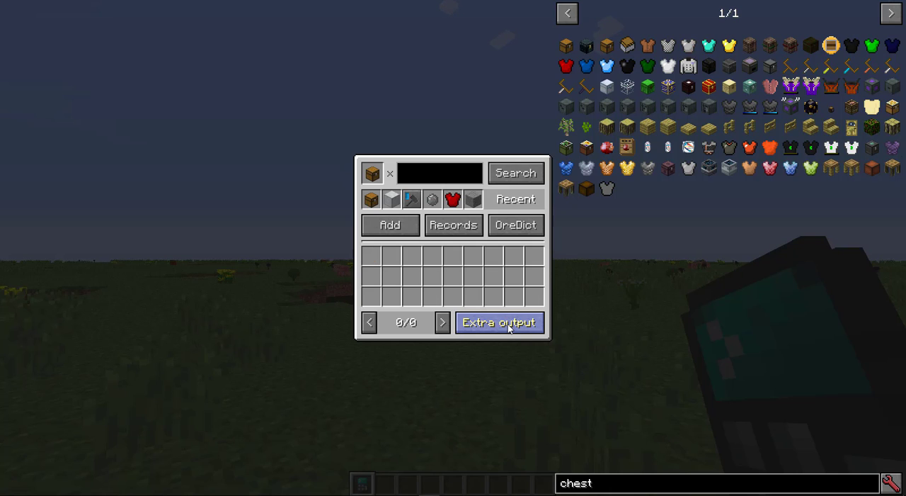
pyautogui.click(500, 323)
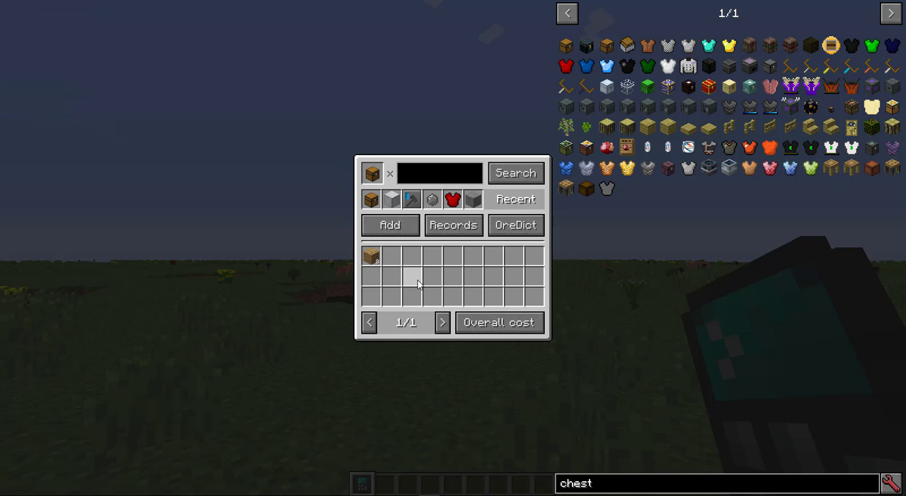
pyautogui.click(500, 322)
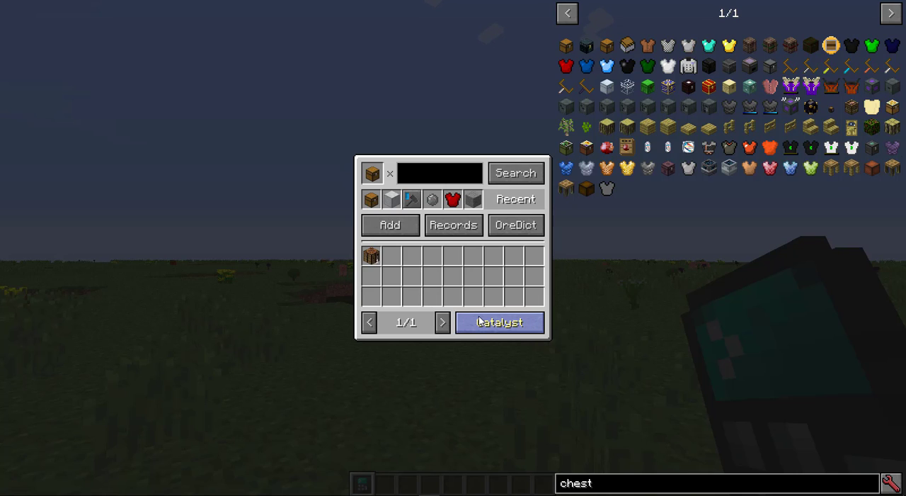
pyautogui.click(499, 323)
pyautogui.write('2')
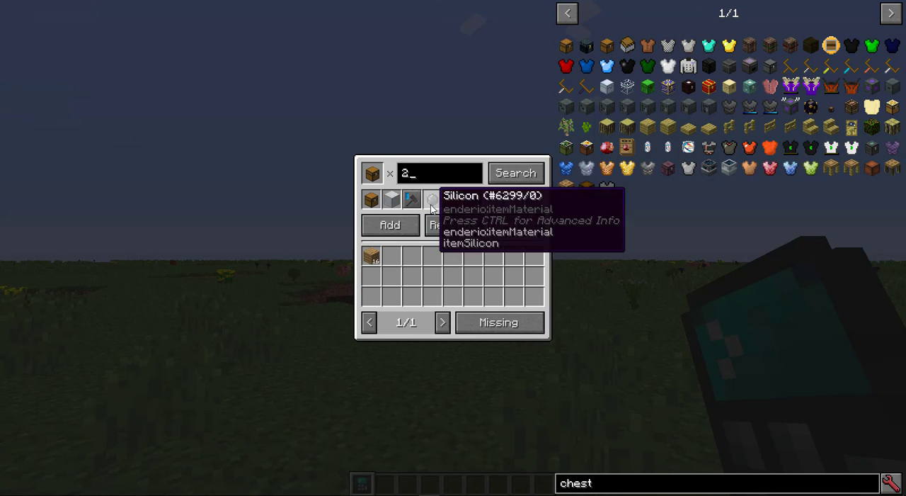
pyautogui.moveTo(473, 339)
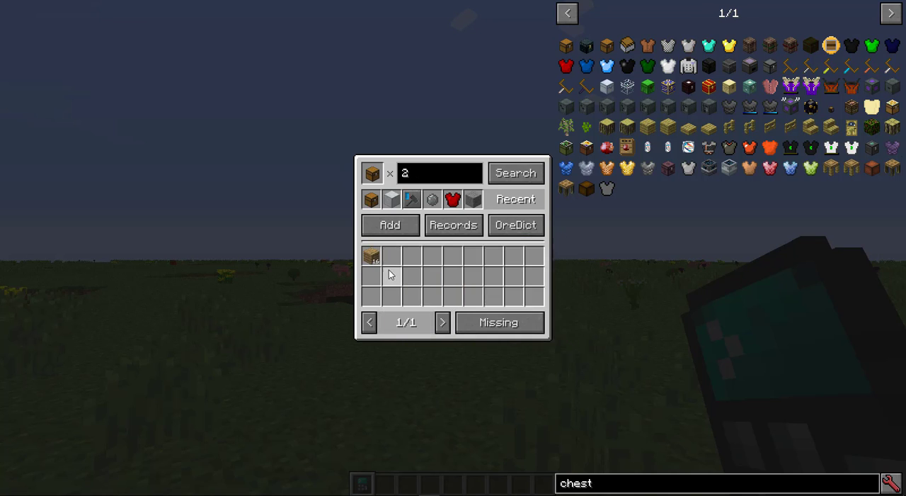
# Step: Inspect the chest recipe from the result, close it and start a new empty IC2 recipe
pyautogui.click(391, 224)
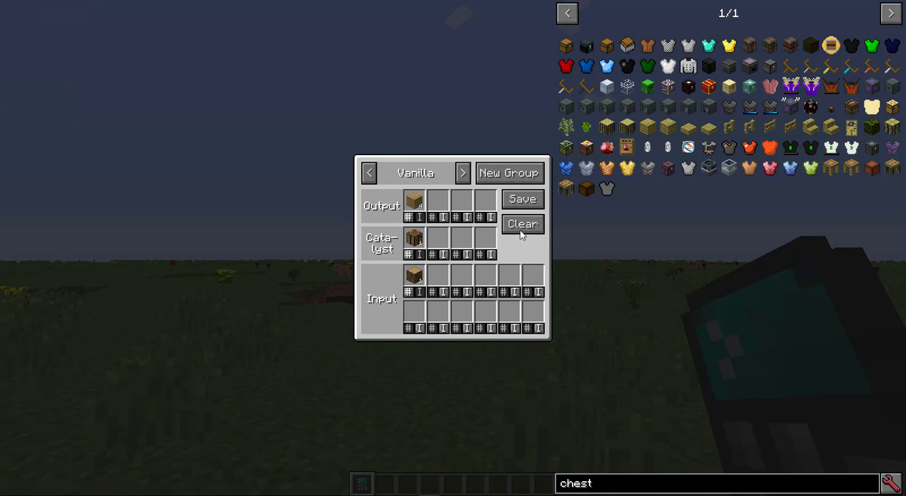
pyautogui.click(524, 224)
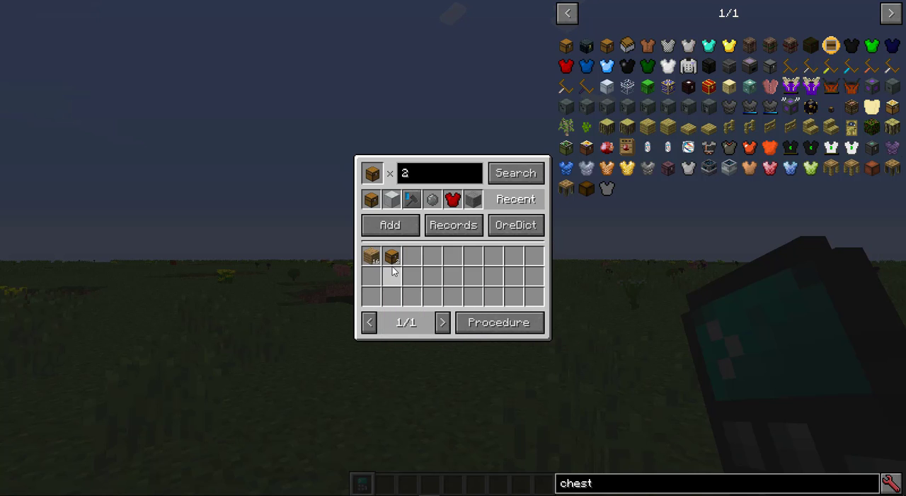
pyautogui.click(499, 323)
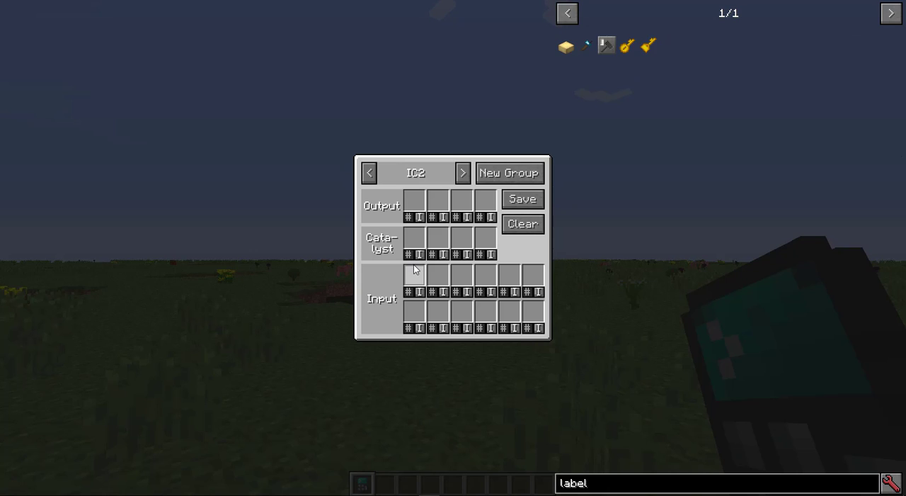
pyautogui.moveTo(606, 46)
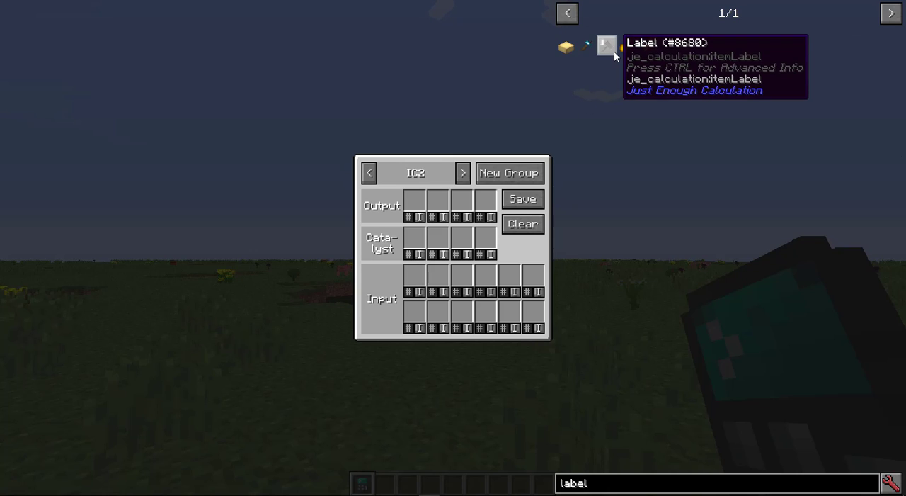
# Step: Place a Label item in the recipe slot and create and select a label named Generator
pyautogui.click(508, 172)
pyautogui.write('Generator')
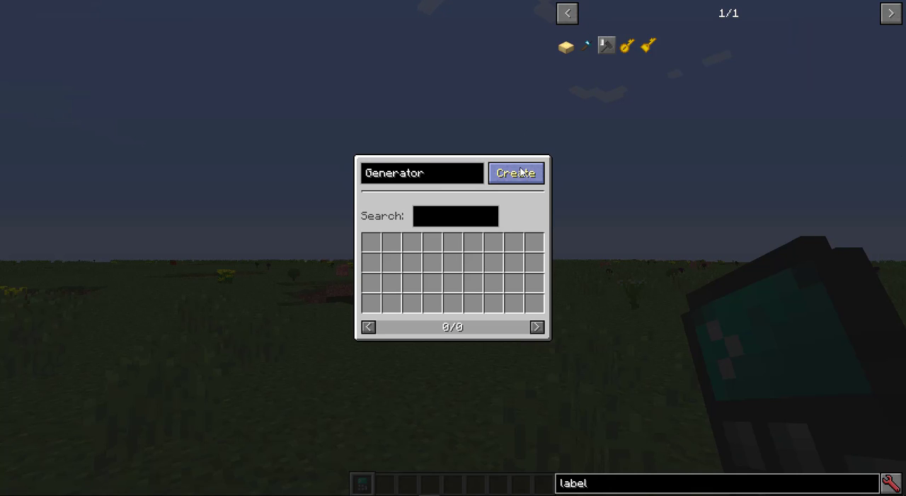
pyautogui.click(515, 173)
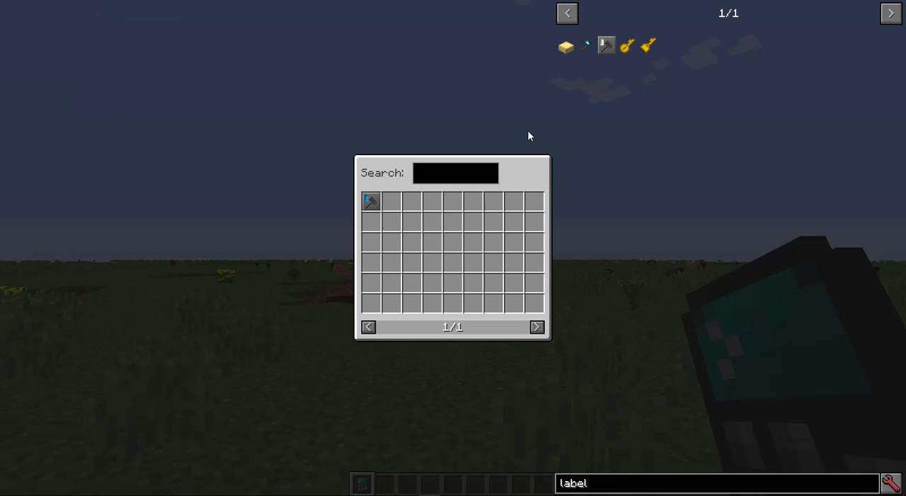
pyautogui.click(456, 172)
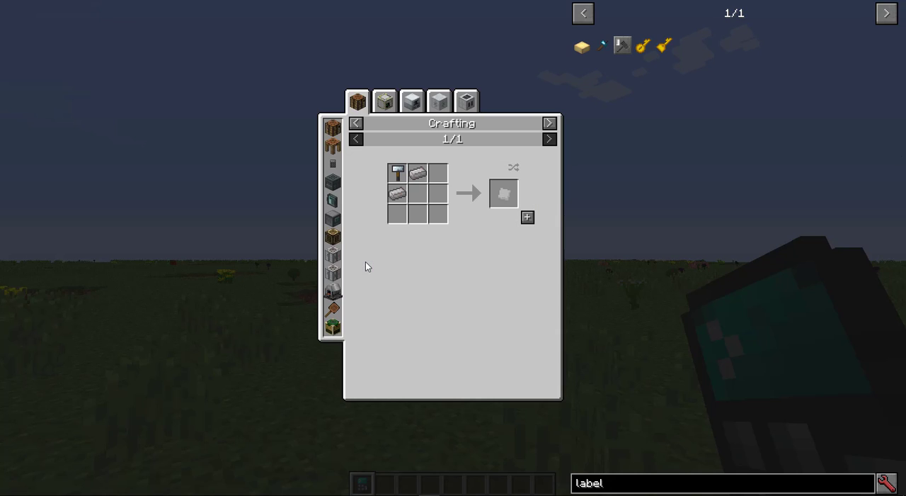
pyautogui.moveTo(466, 101)
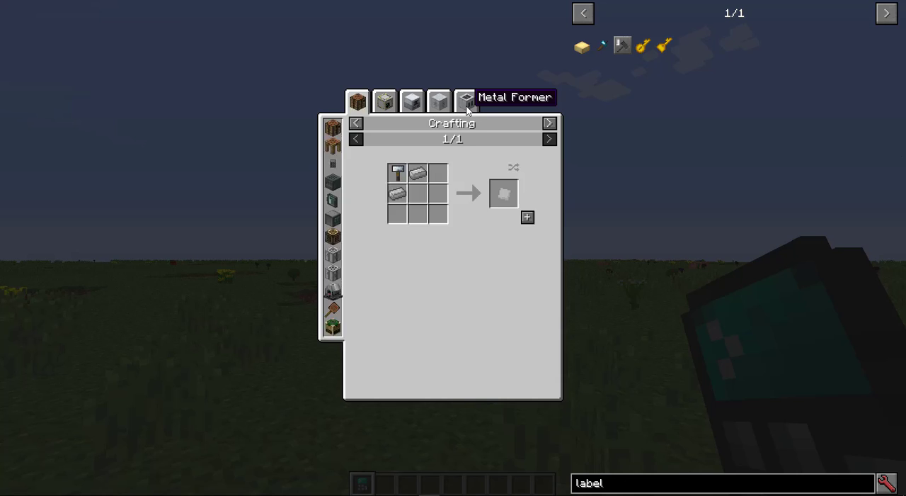
# Step: Transfer the Metal Former plate recipe with its machine catalyst into the recipe editor
pyautogui.click(466, 99)
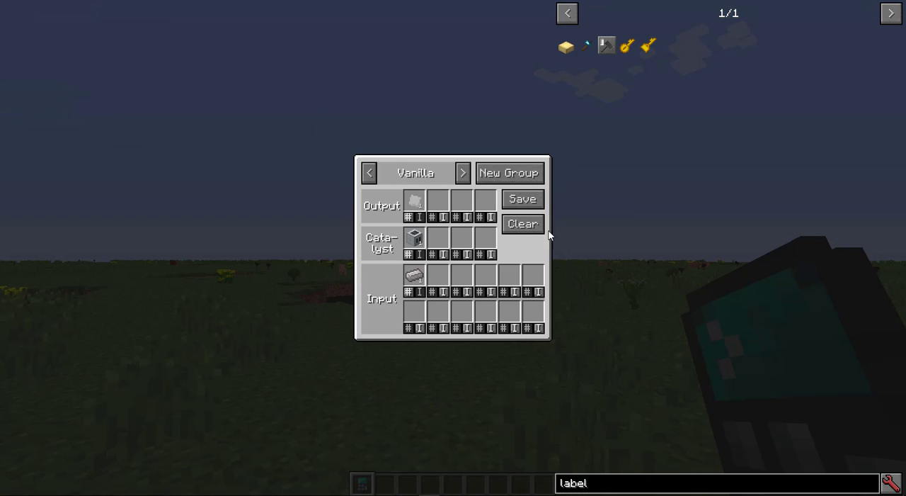
pyautogui.moveTo(414, 238)
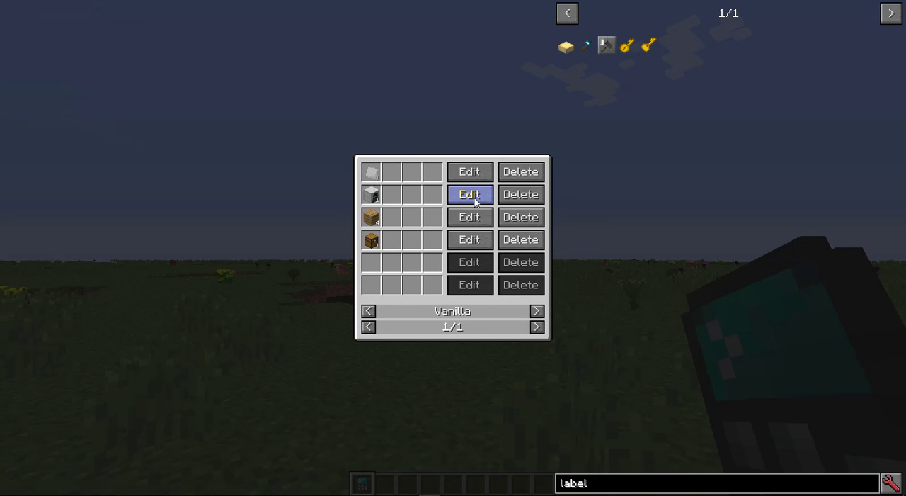
# Step: Save the machine recipe into the IC2 group, review its records, and return to the calculator
pyautogui.click(470, 194)
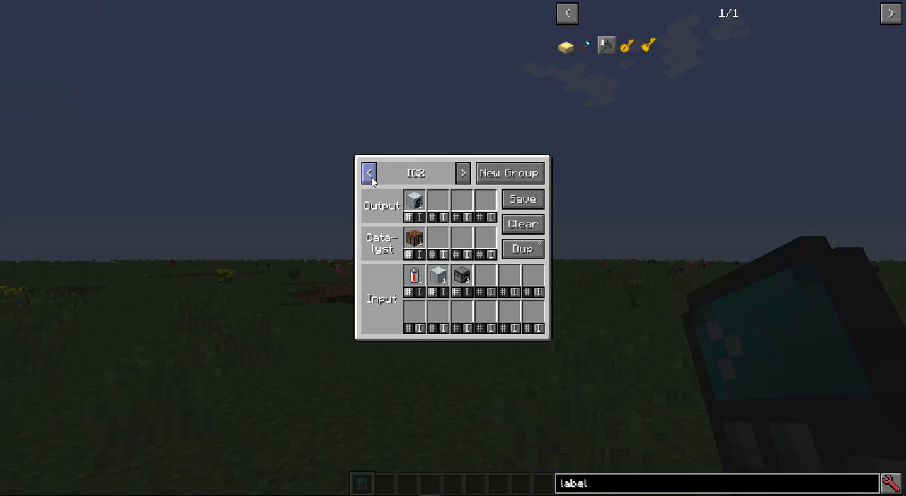
pyautogui.click(368, 173)
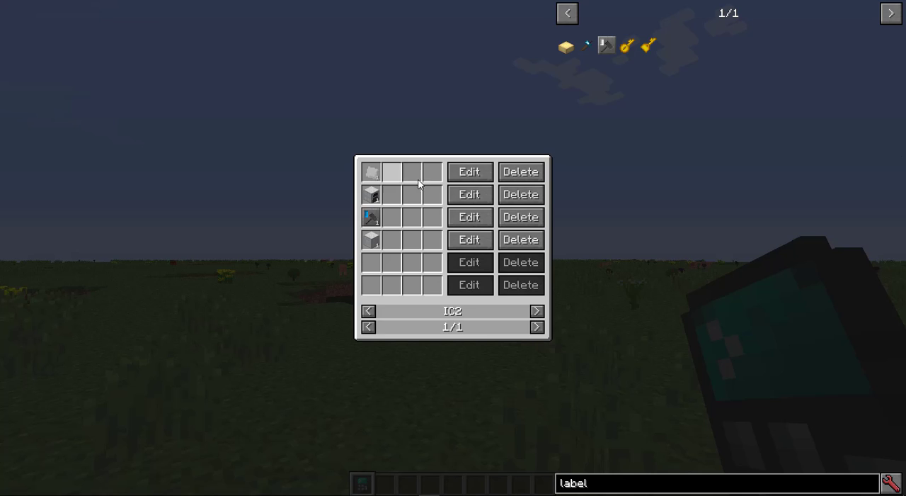
pyautogui.click(469, 171)
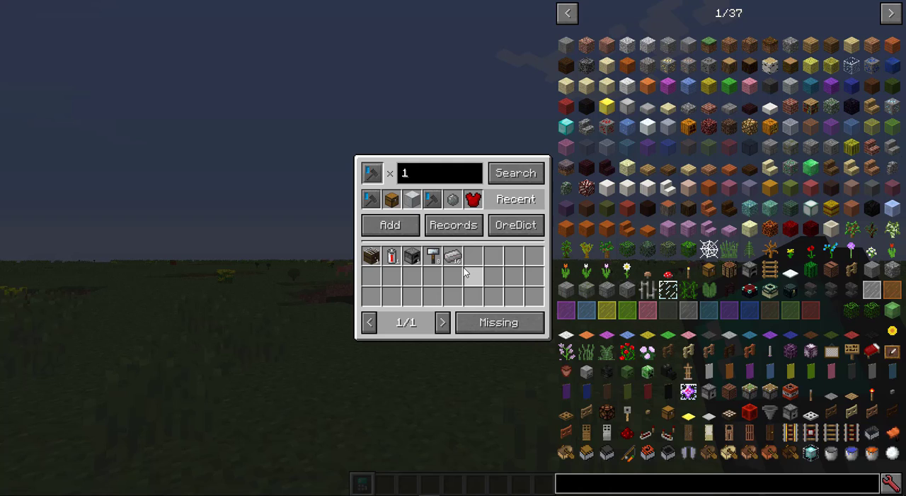
pyautogui.moveTo(453, 274)
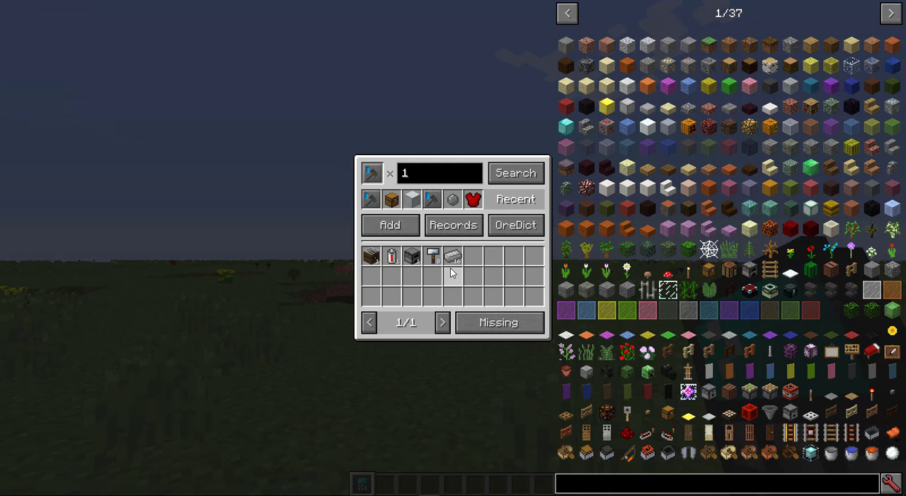
pyautogui.moveTo(456, 278)
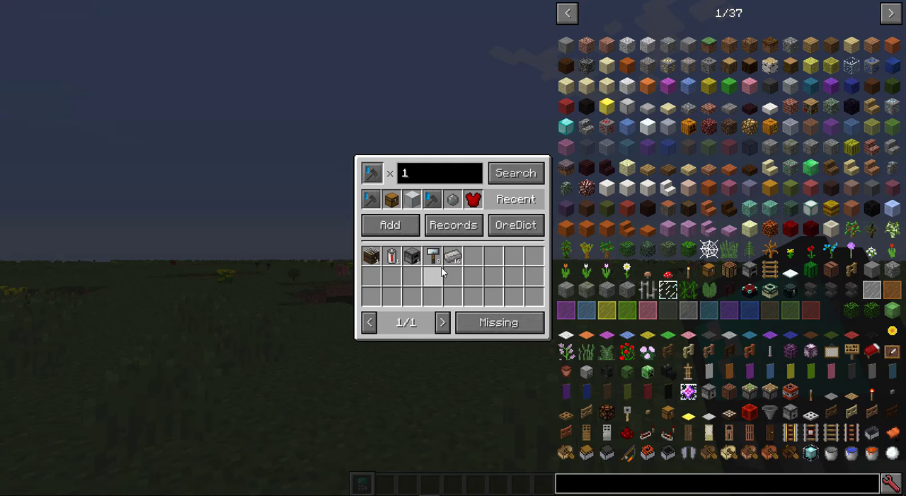
pyautogui.moveTo(434, 255)
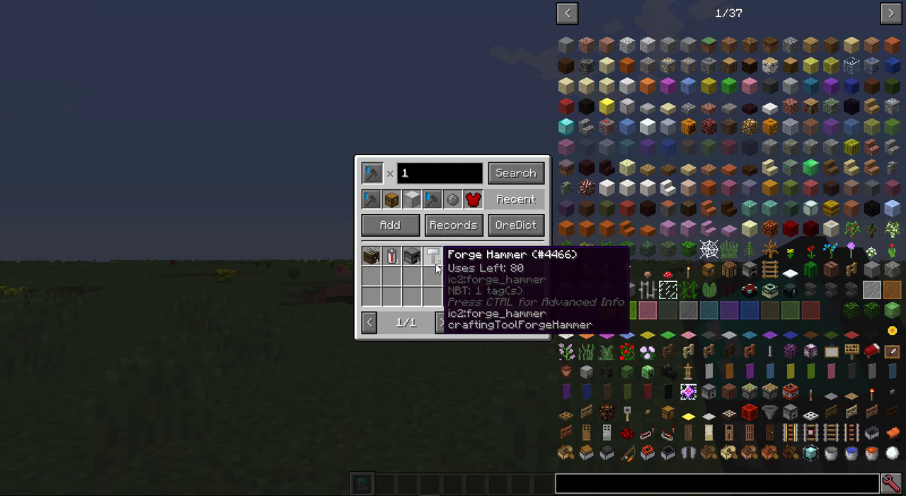
pyautogui.click(453, 224)
pyautogui.write('forge hammer')
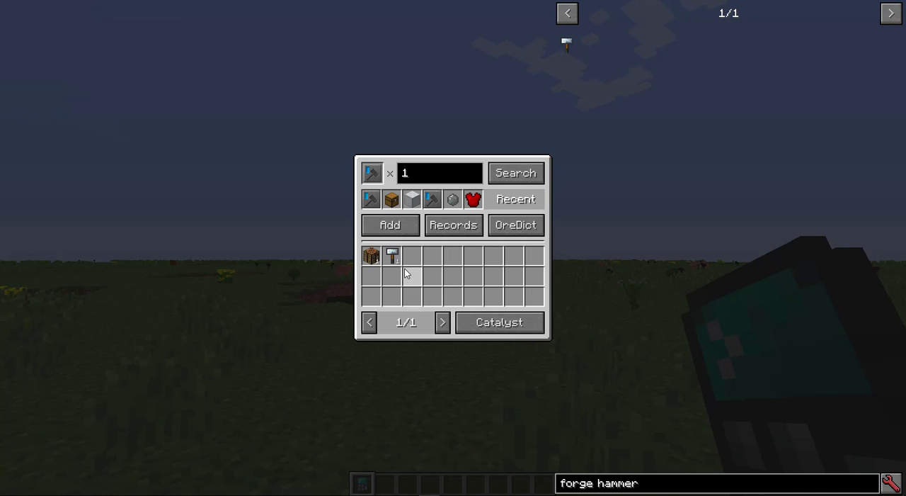
pyautogui.click(498, 323)
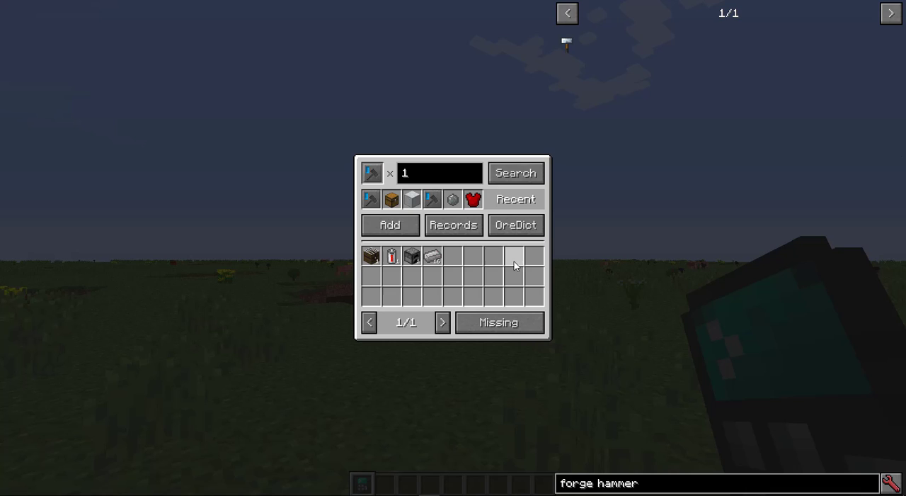
pyautogui.moveTo(487, 249)
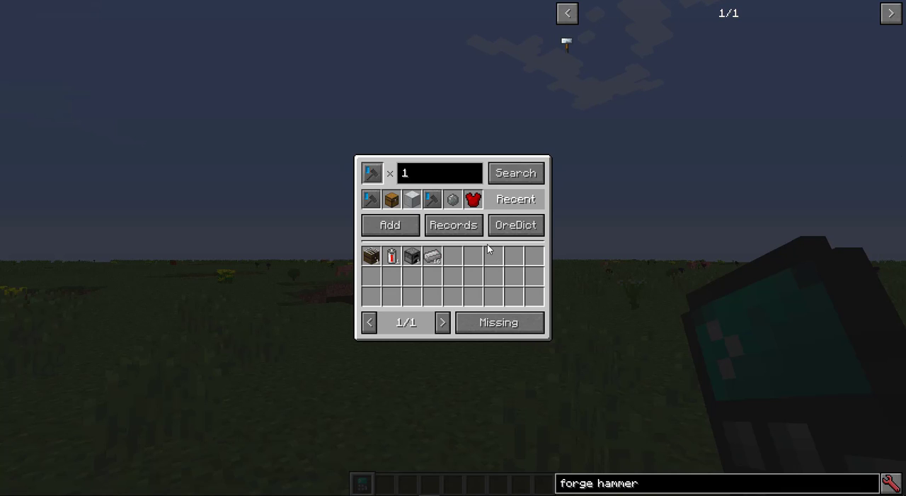
# Step: Bring up the stored item list showing a chest, a crafting table and a red item
pyautogui.click(391, 224)
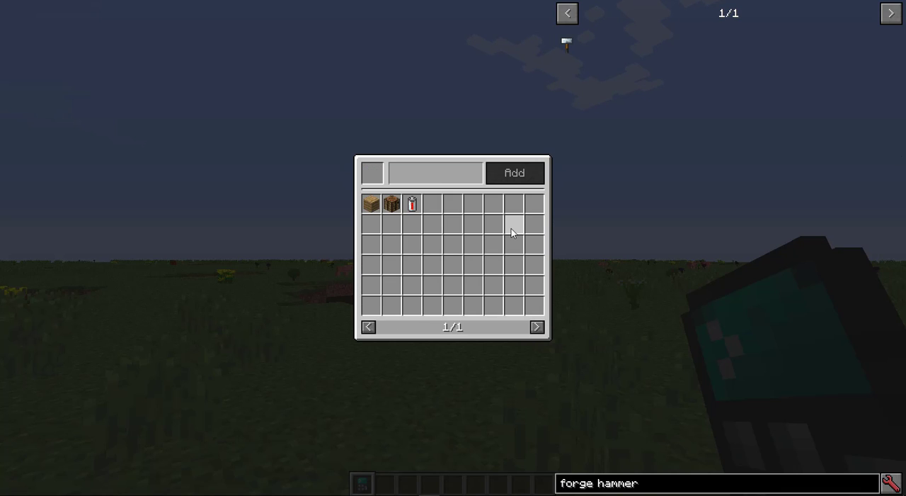
pyautogui.moveTo(410, 204)
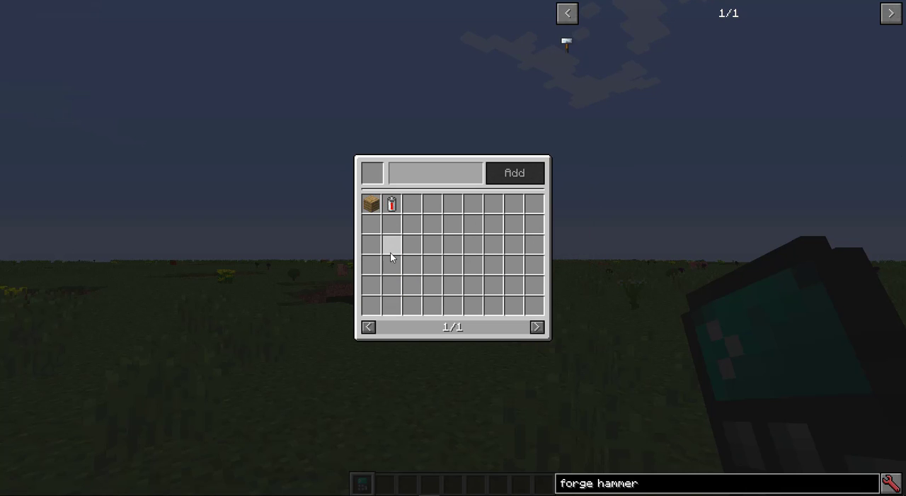
pyautogui.moveTo(404, 238)
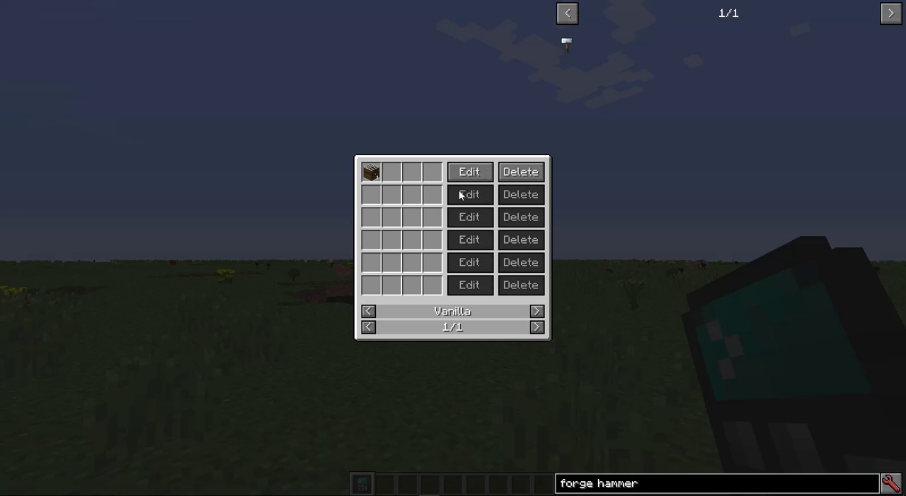
pyautogui.moveTo(521, 171)
pyautogui.write('cobalt pick')
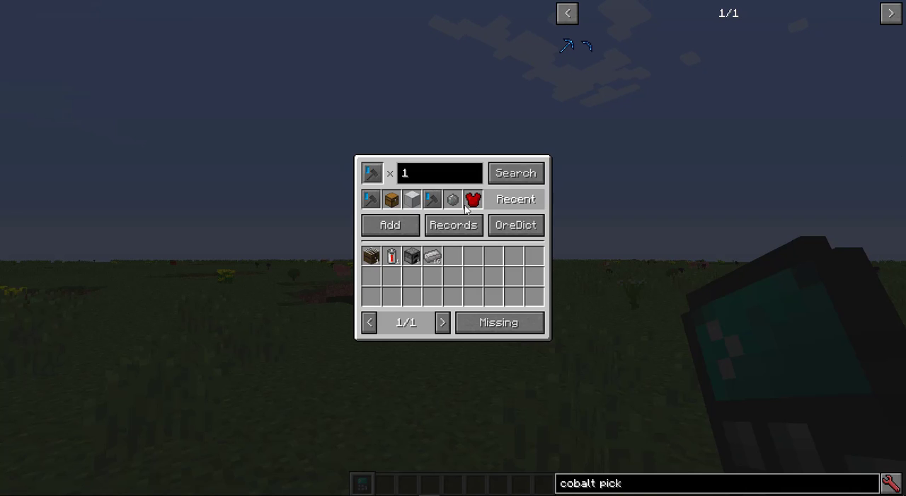
pyautogui.moveTo(453, 277)
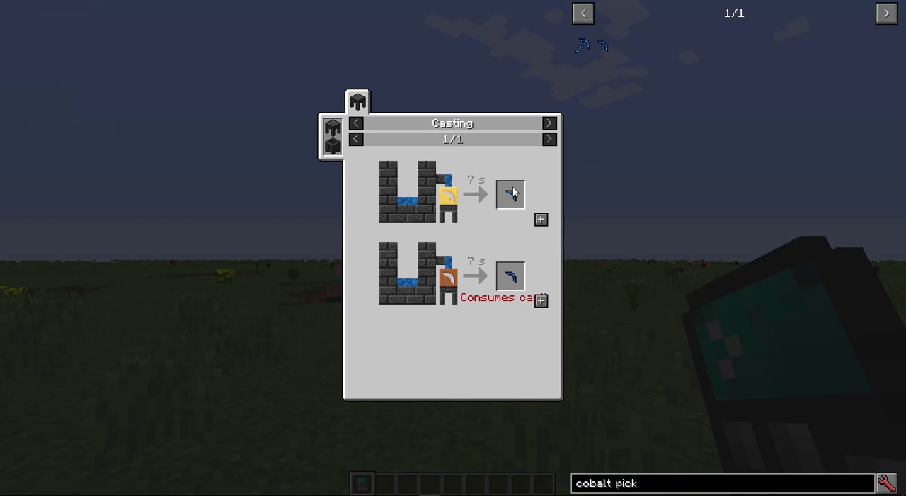
pyautogui.moveTo(414, 199)
pyautogui.write('cast')
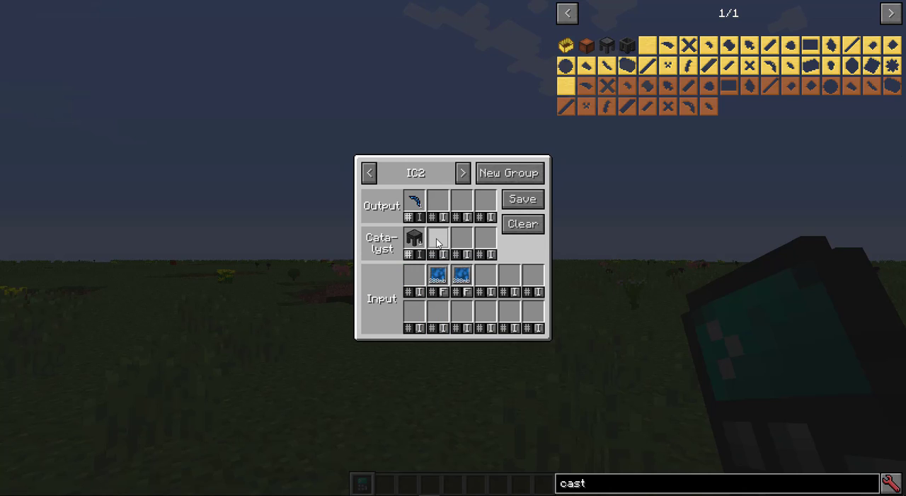
# Step: Place the cast as the second catalyst of the cobalt pick part casting recipe
pyautogui.click(437, 240)
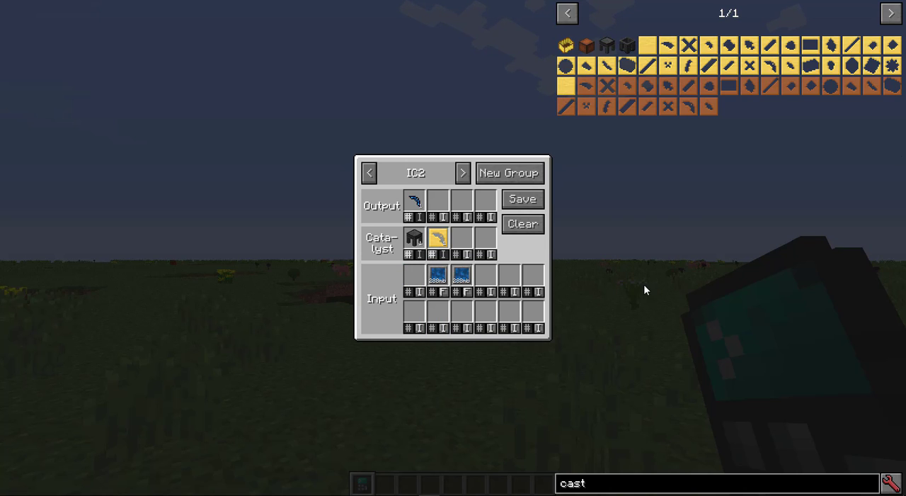
pyautogui.moveTo(462, 277)
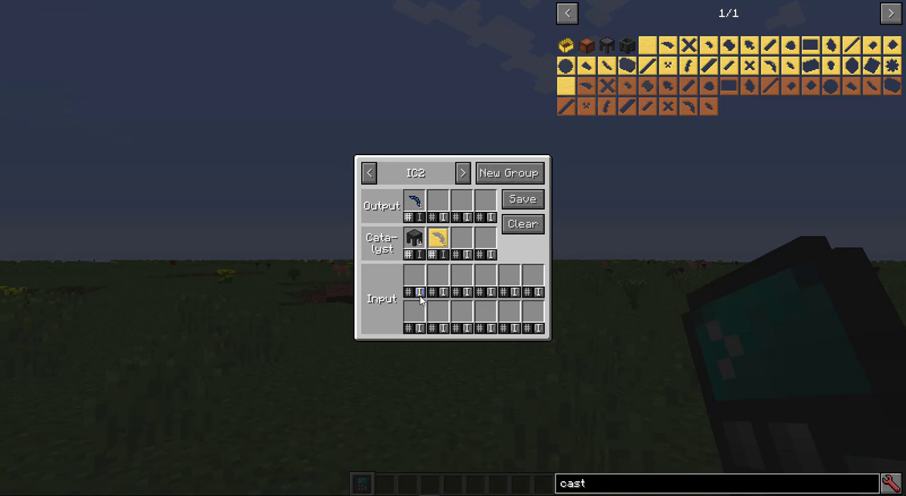
# Step: Set 288 mB of molten cobalt fluid as the recipe's first input
pyautogui.click(436, 235)
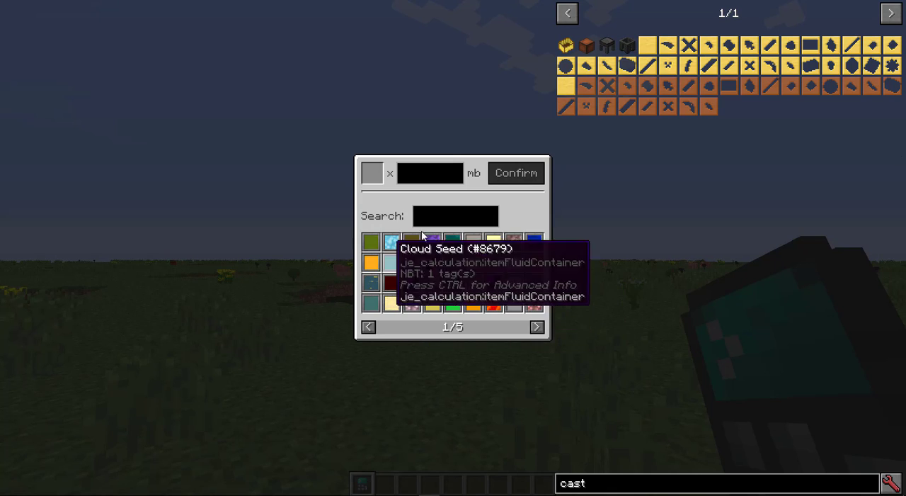
pyautogui.write('c')
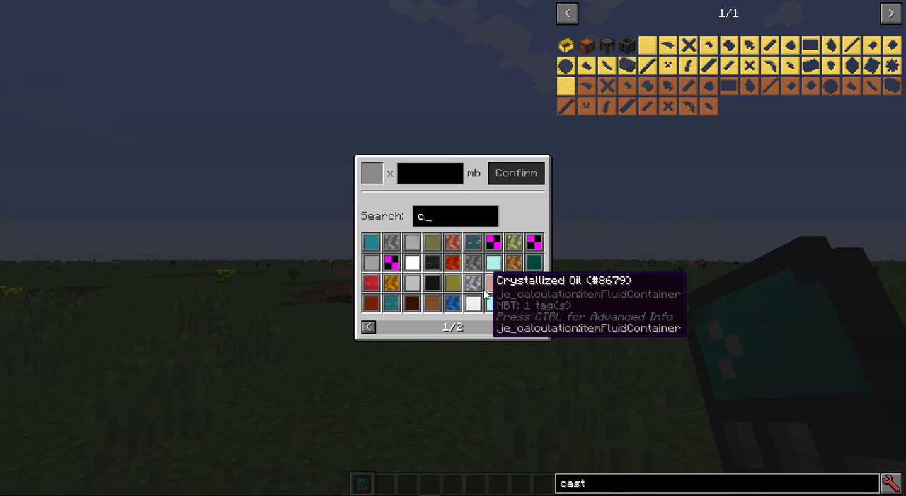
pyautogui.write('obalt')
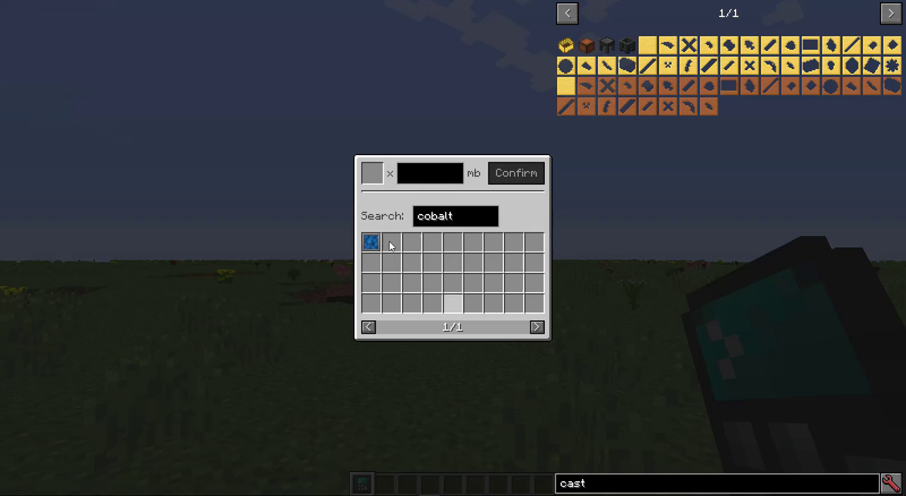
pyautogui.click(371, 243)
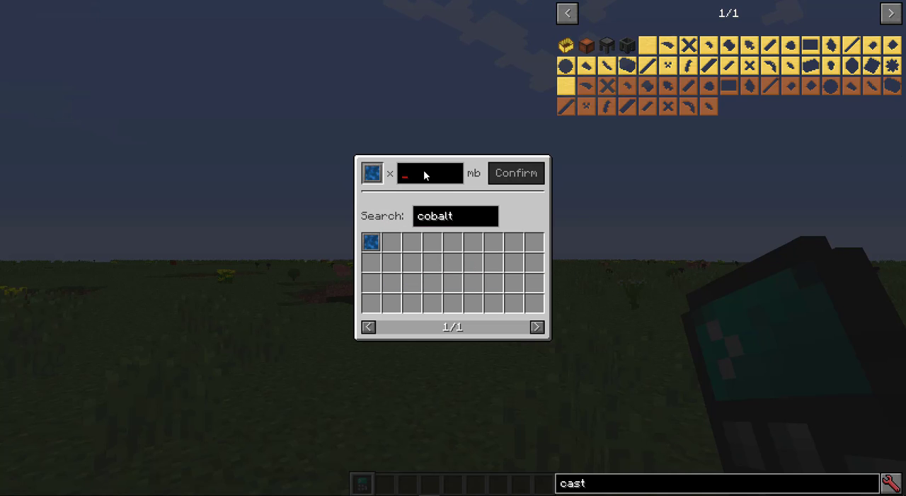
pyautogui.write('288')
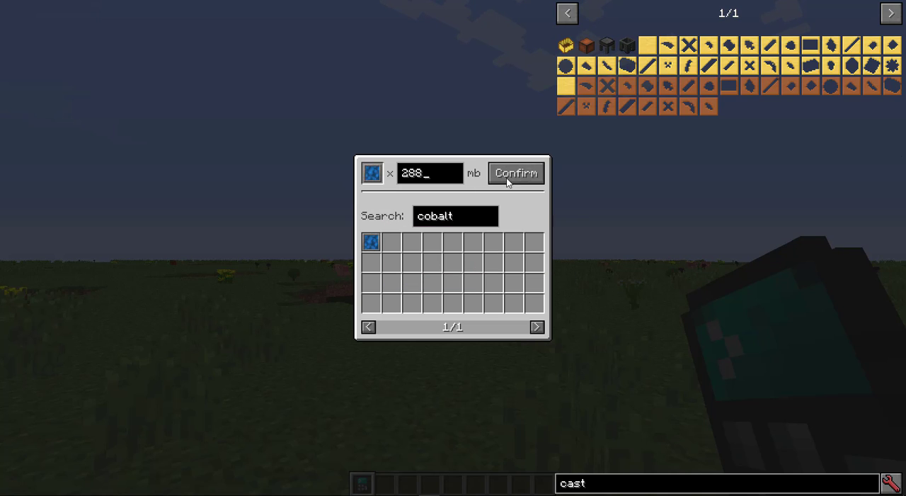
pyautogui.click(516, 173)
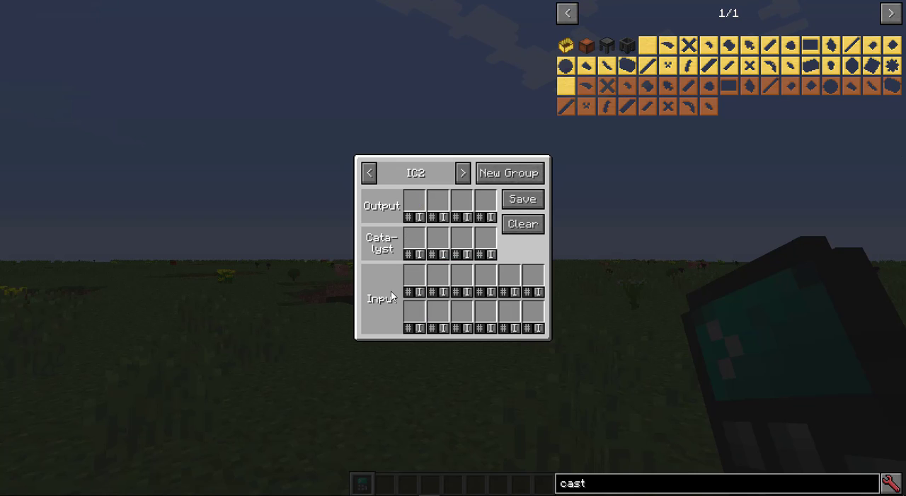
# Step: Begin creating a new recipe group with an empty name field
pyautogui.click(509, 173)
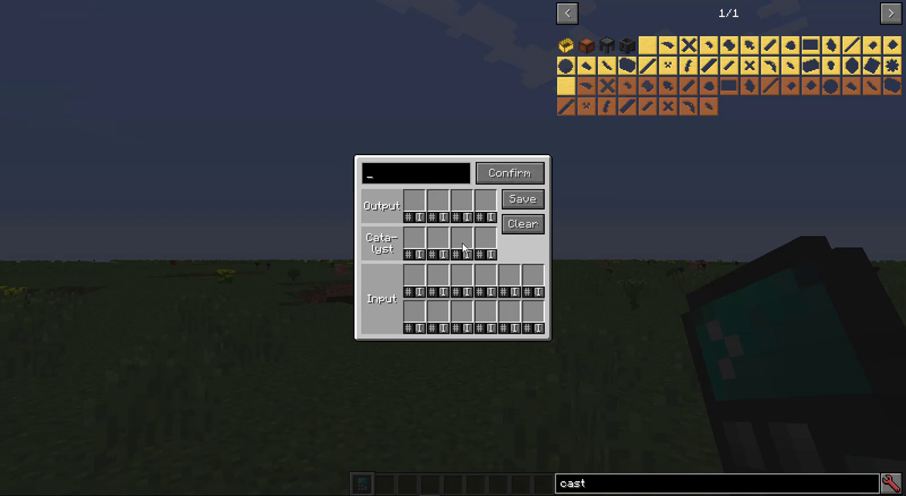
# Step: Name the new recipe group 'ENder IO' for the sag mill sand recipe
pyautogui.write('ENder IO')
pyautogui.click(716, 483)
pyautogui.write('sag mill')
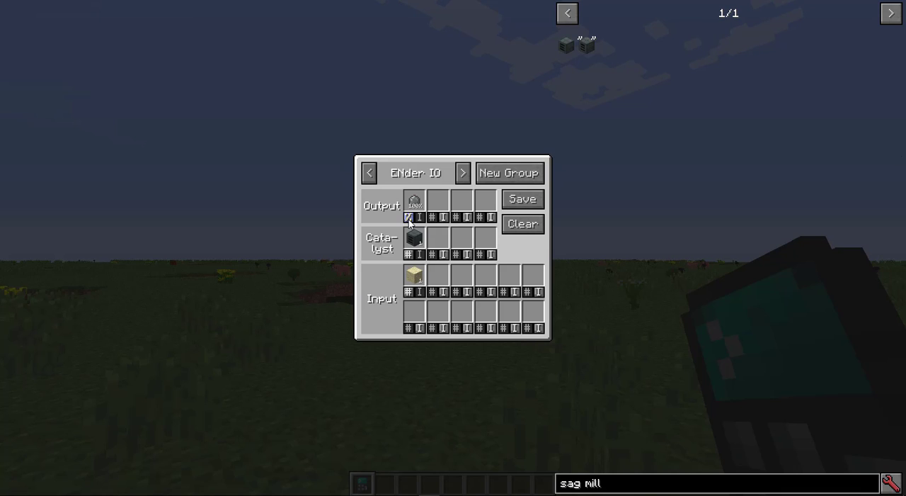
pyautogui.moveTo(413, 204)
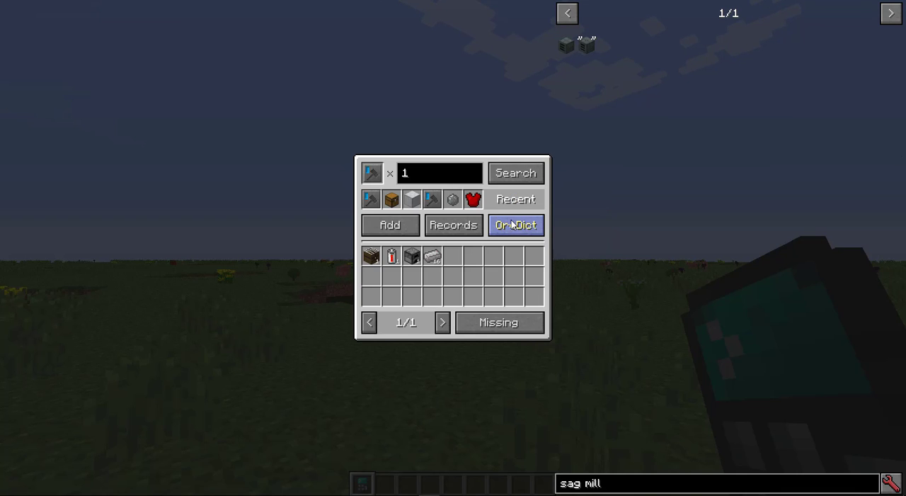
# Step: Target the sag mill product so sand shows as missing, then close the calculator to the world
pyautogui.click(515, 224)
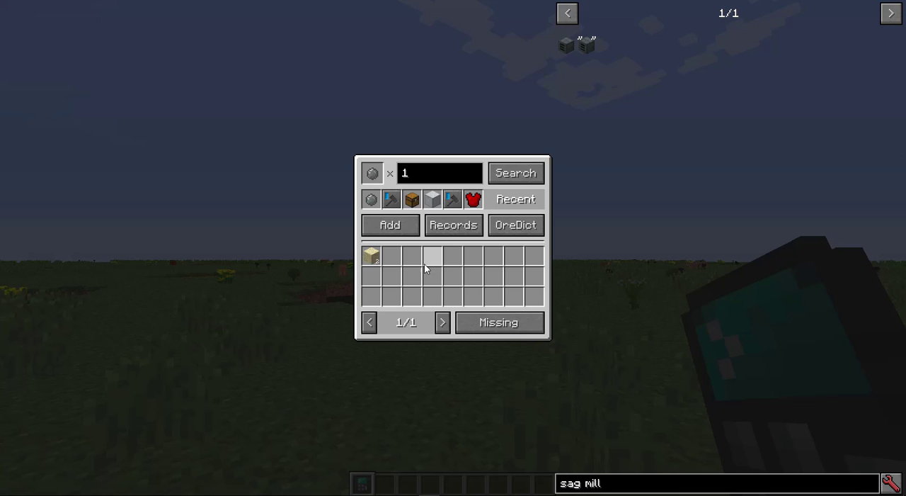
pyautogui.moveTo(371, 255)
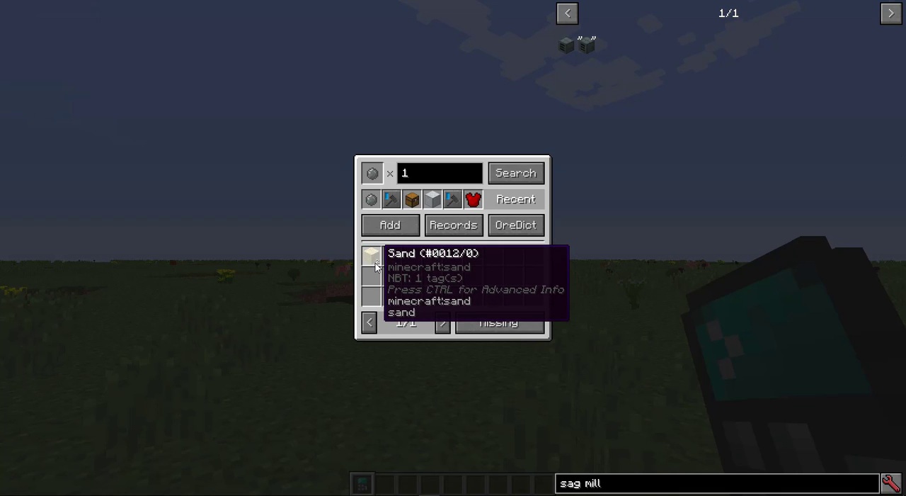
pyautogui.press('escape')
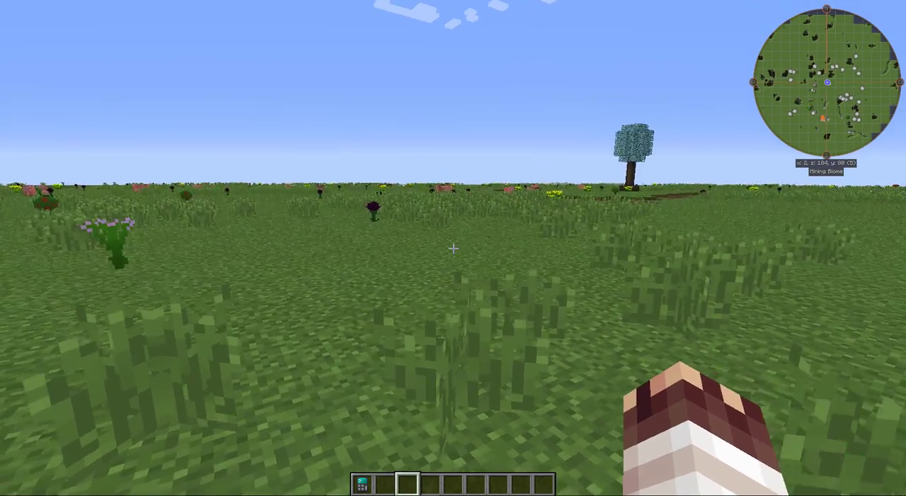
pyautogui.moveTo(453, 248)
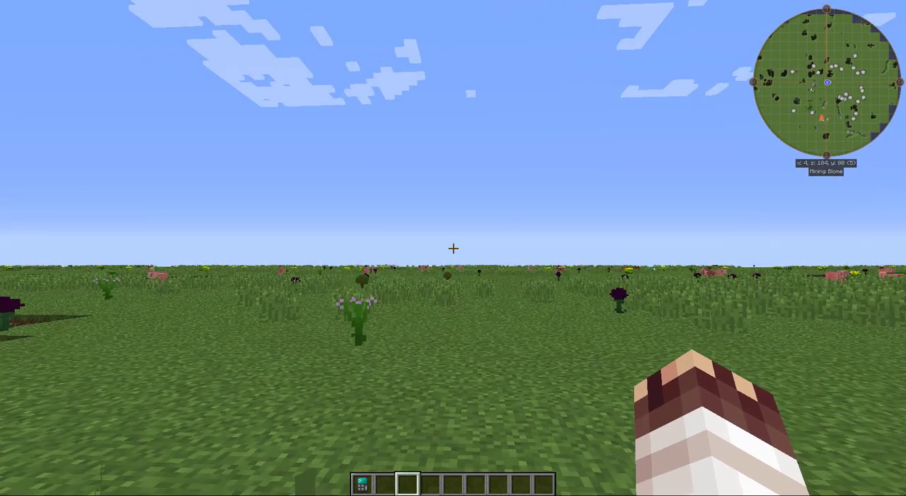